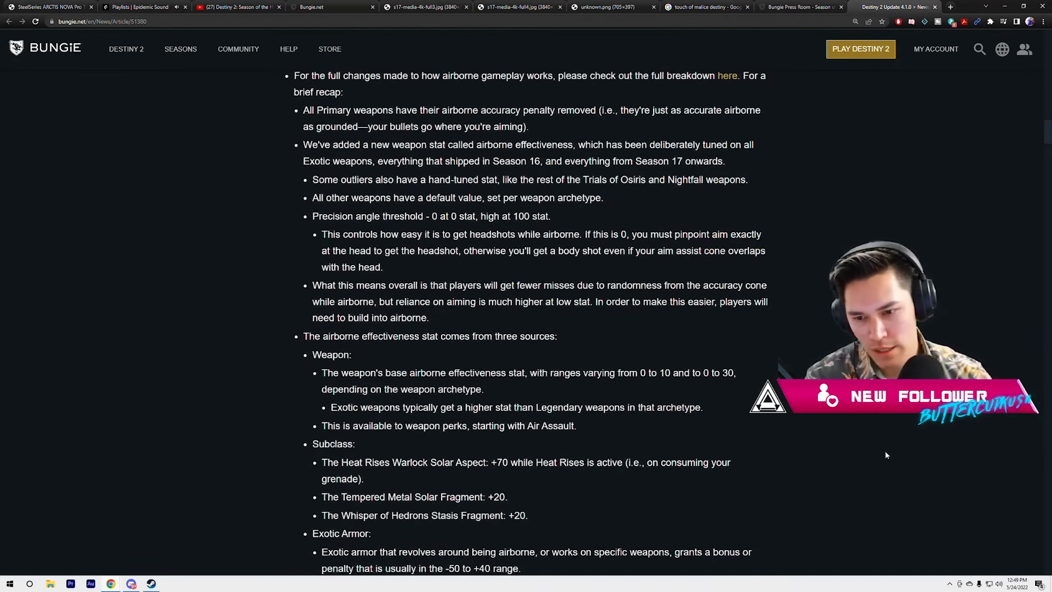
- Scroll quickly down the Update 4.1.0 notes to the Platforms and Systems and New Light sections
scroll(down, 3)
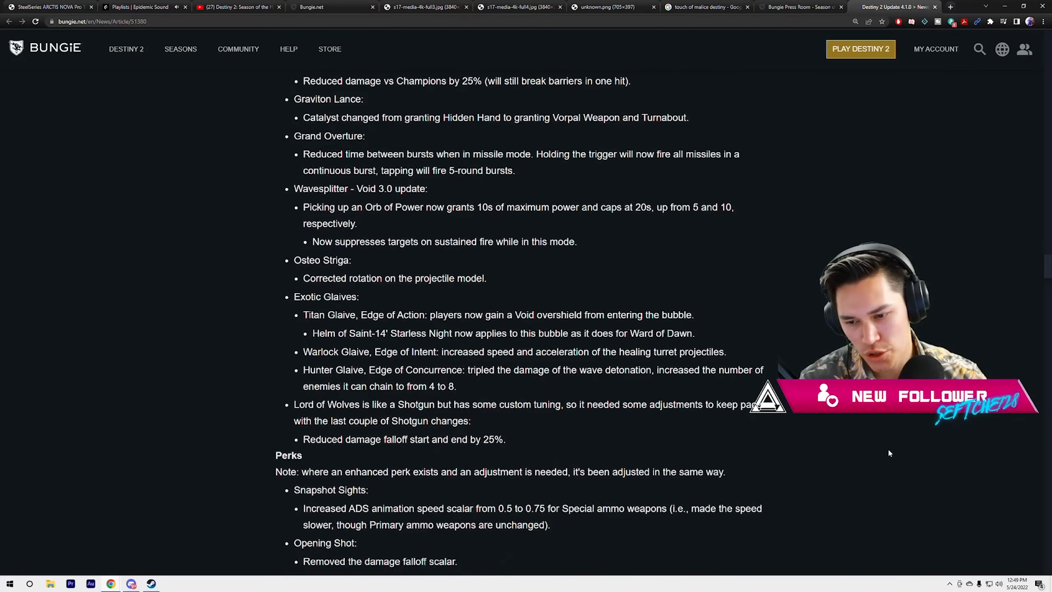
scroll(down, 3)
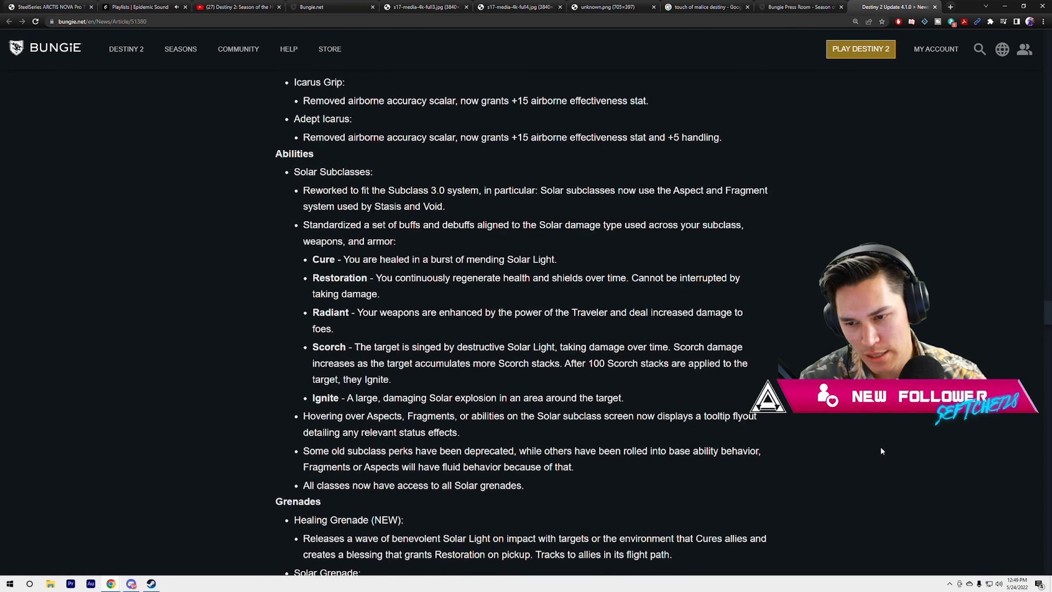
scroll(down, 3)
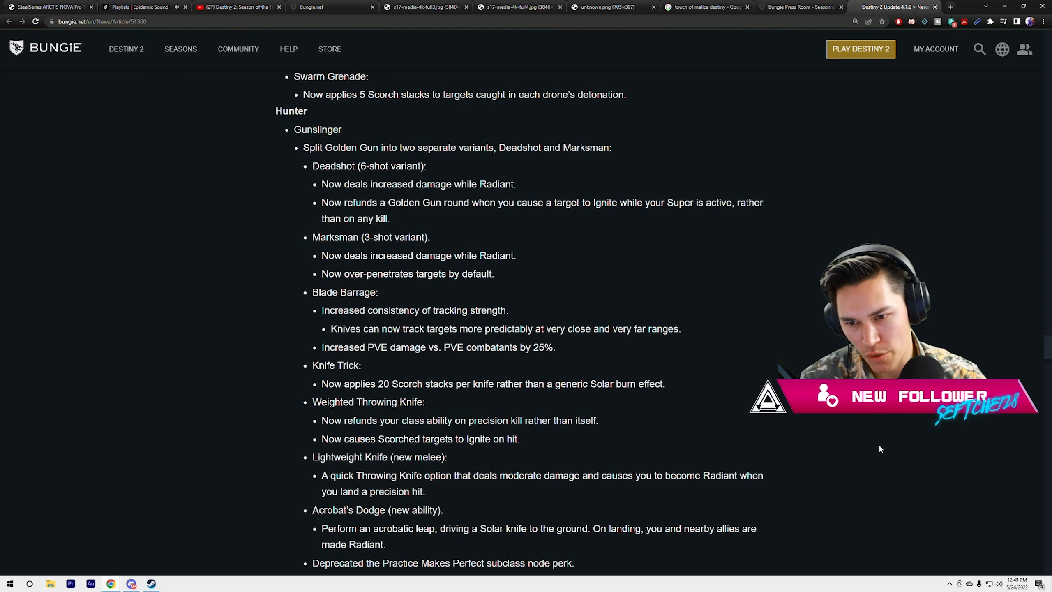
scroll(down, 3)
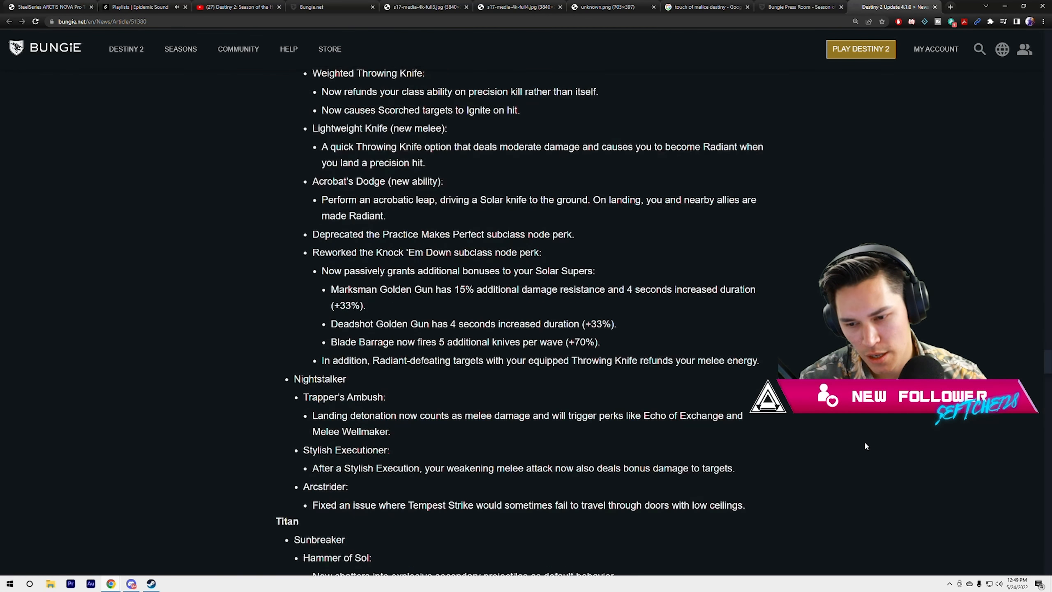
scroll(down, 3)
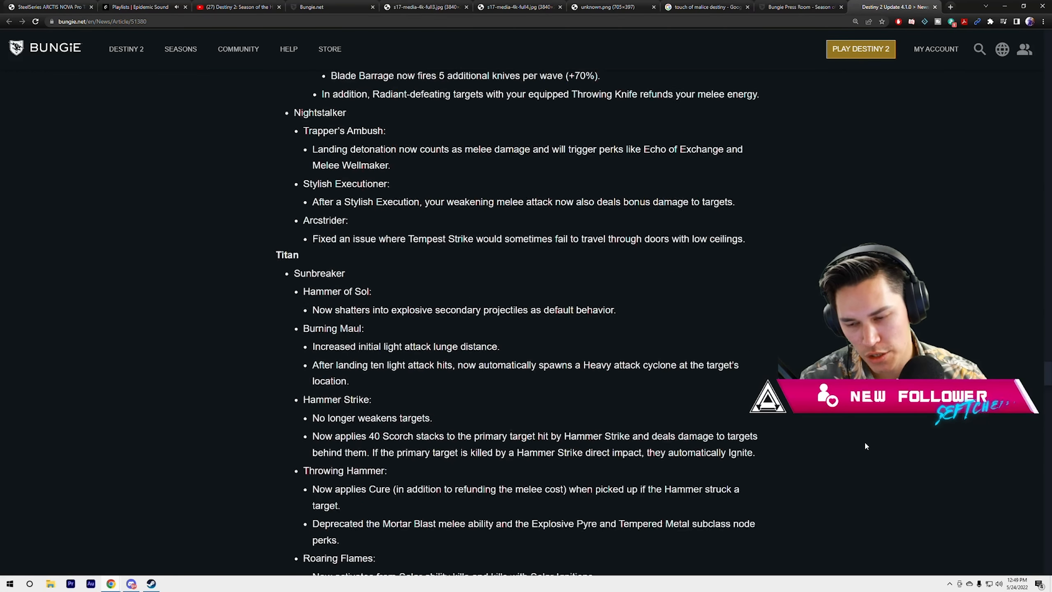
scroll(down, 3)
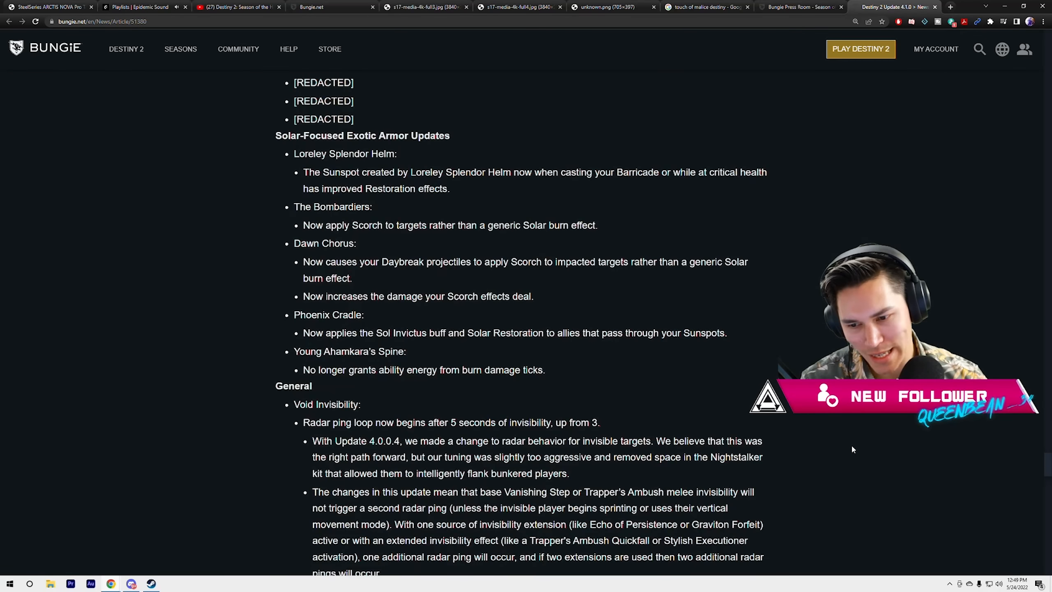
scroll(down, 3)
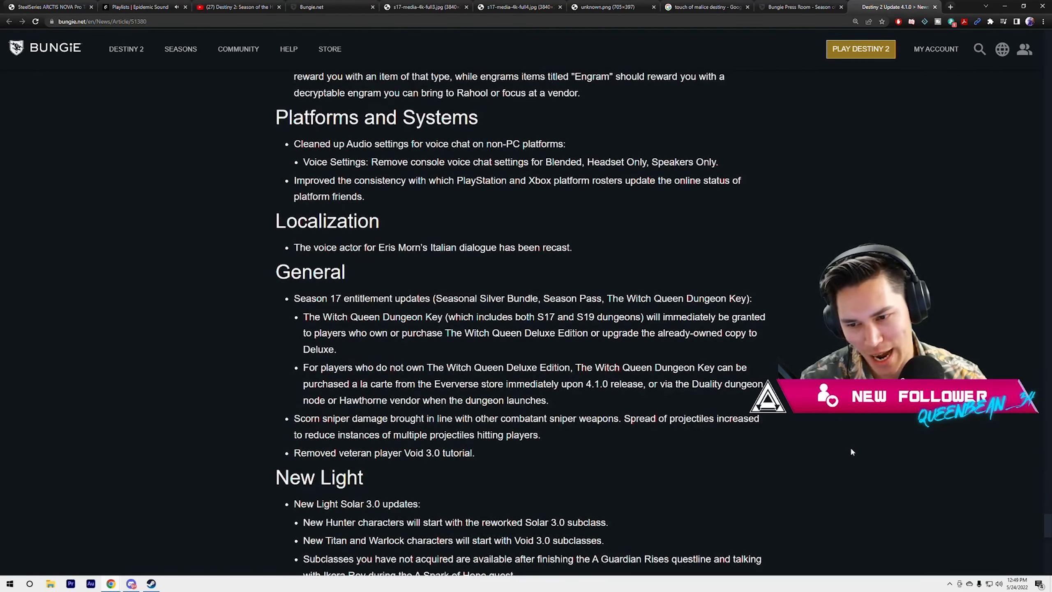
scroll(down, 3)
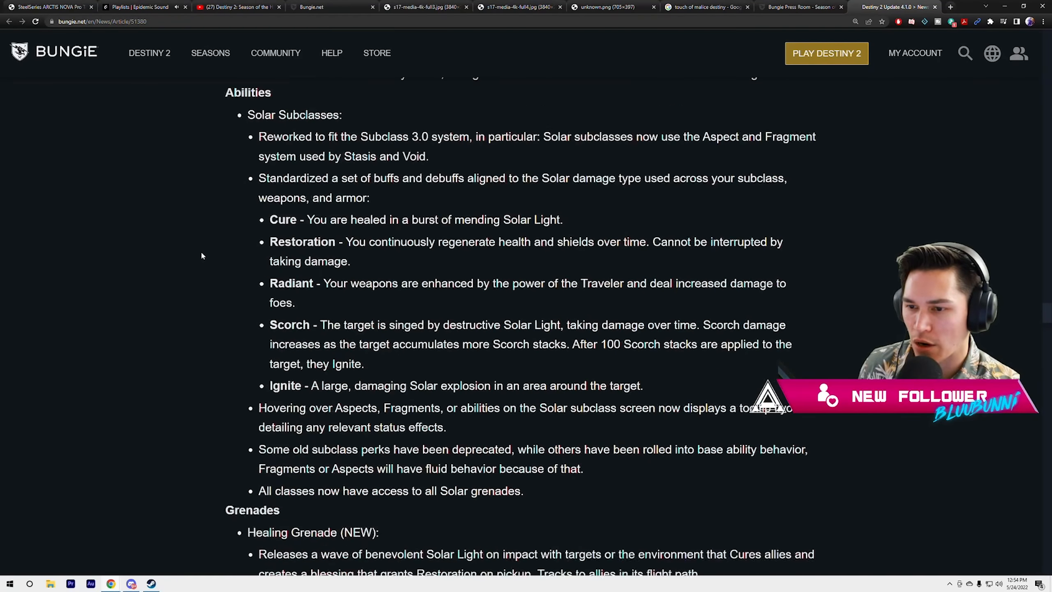
- Scroll from the Solar subclass abilities down to the Grenades list of changes
scroll(down, 3)
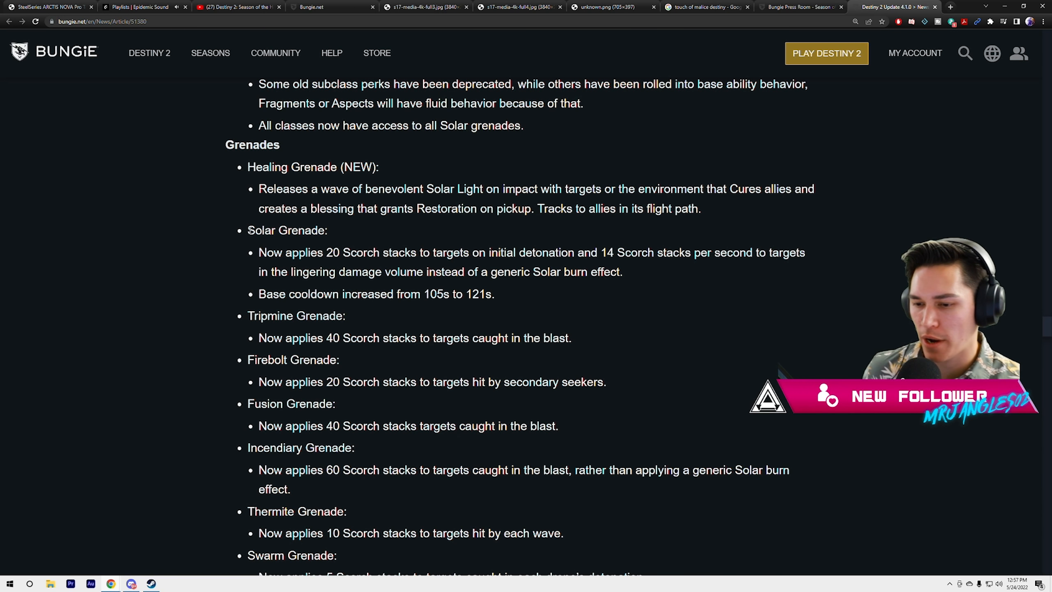
- Scroll past the grenade list through Swarm Grenade to the Hunter Gunslinger Golden Gun changes
scroll(down, 3)
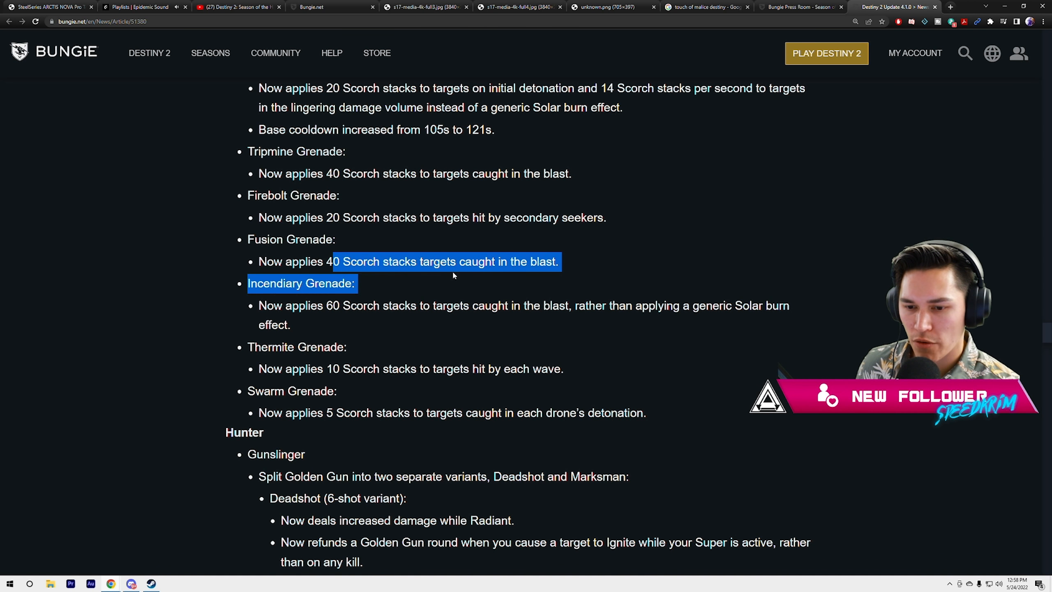
scroll(down, 3)
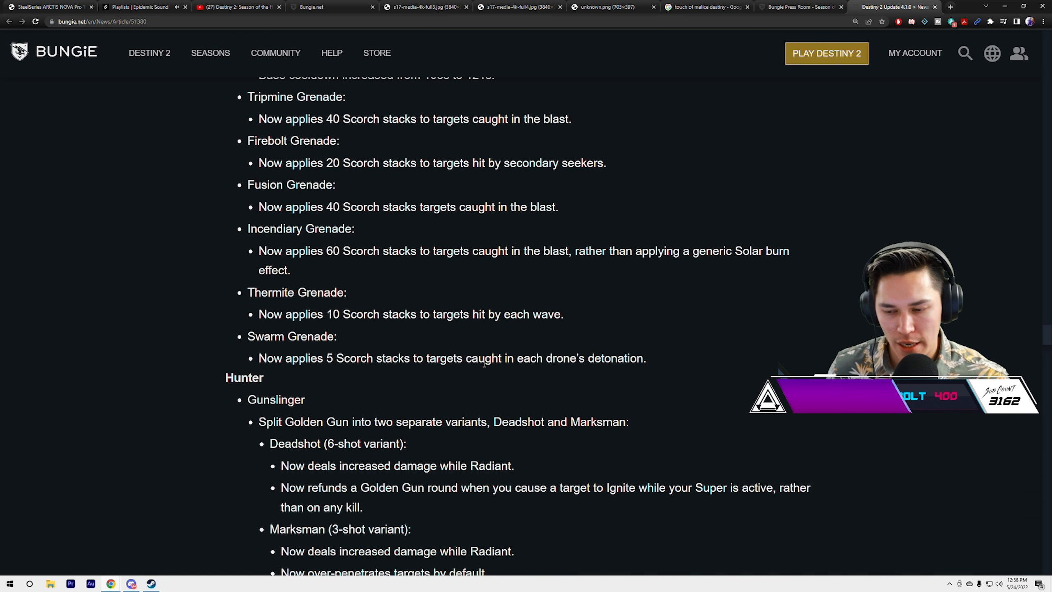
- Scroll through Blade Barrage and the throwing knives to Acrobat's Dodge and the Knock 'Em Down rework
scroll(down, 3)
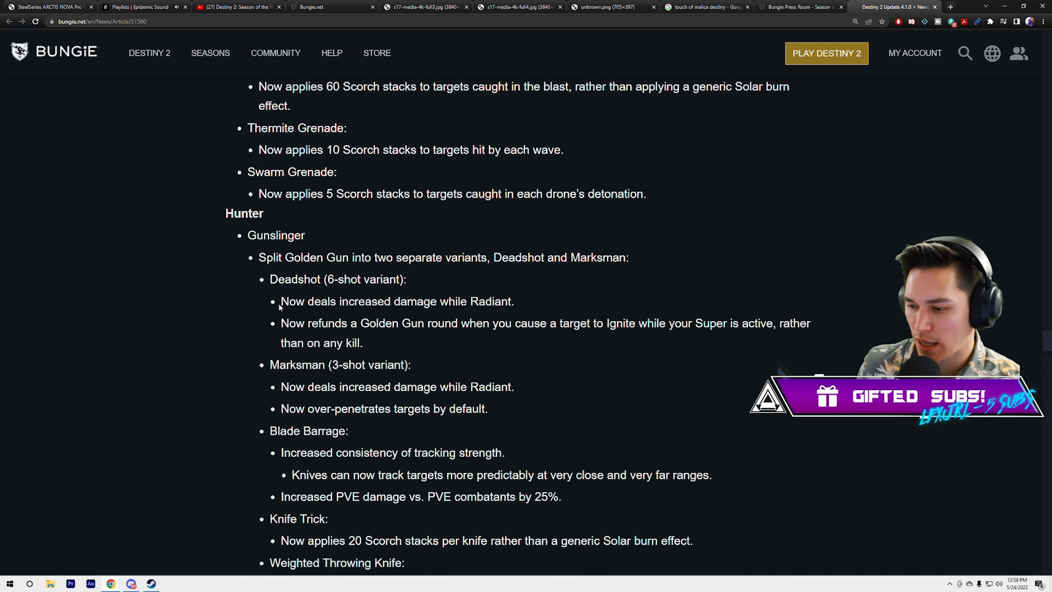
scroll(down, 3)
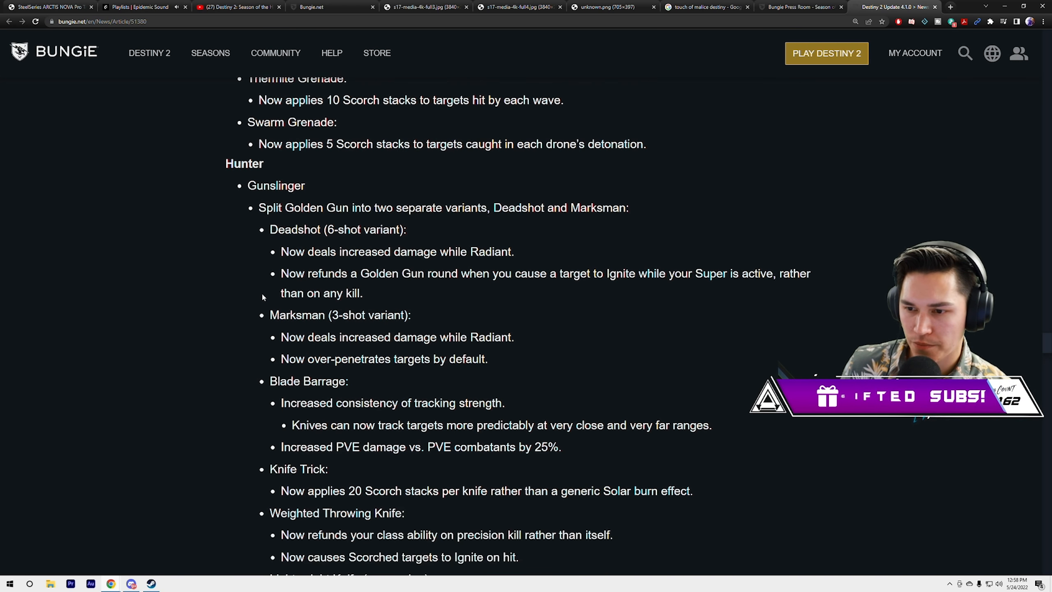
scroll(down, 3)
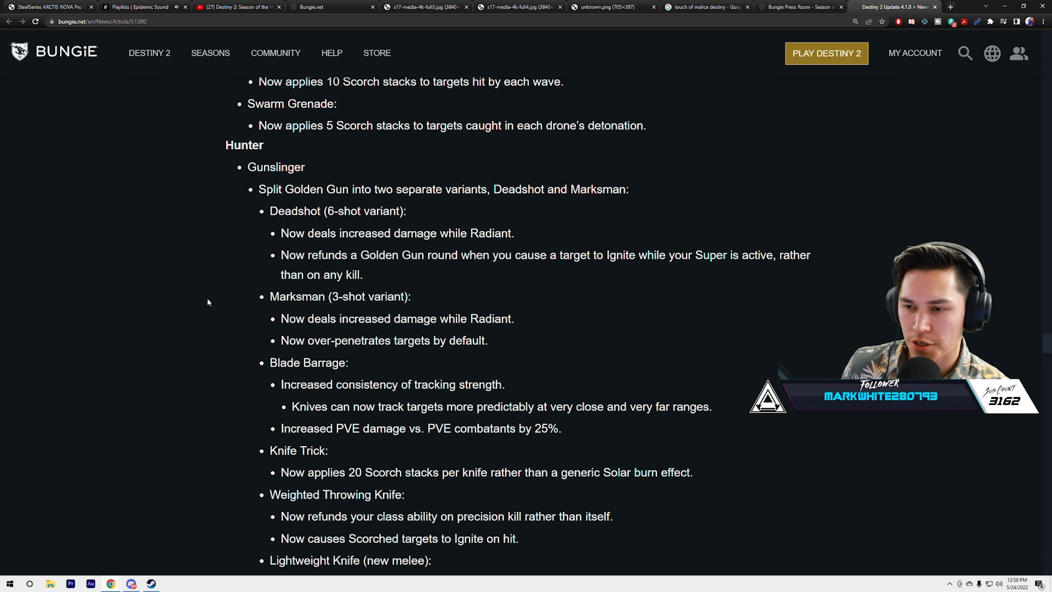
scroll(down, 3)
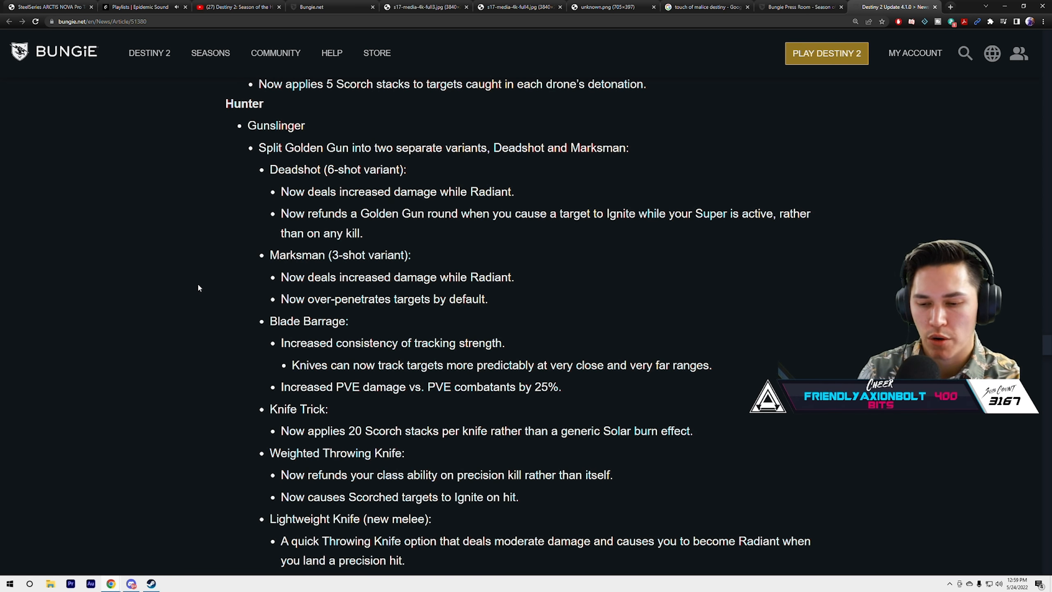
scroll(down, 3)
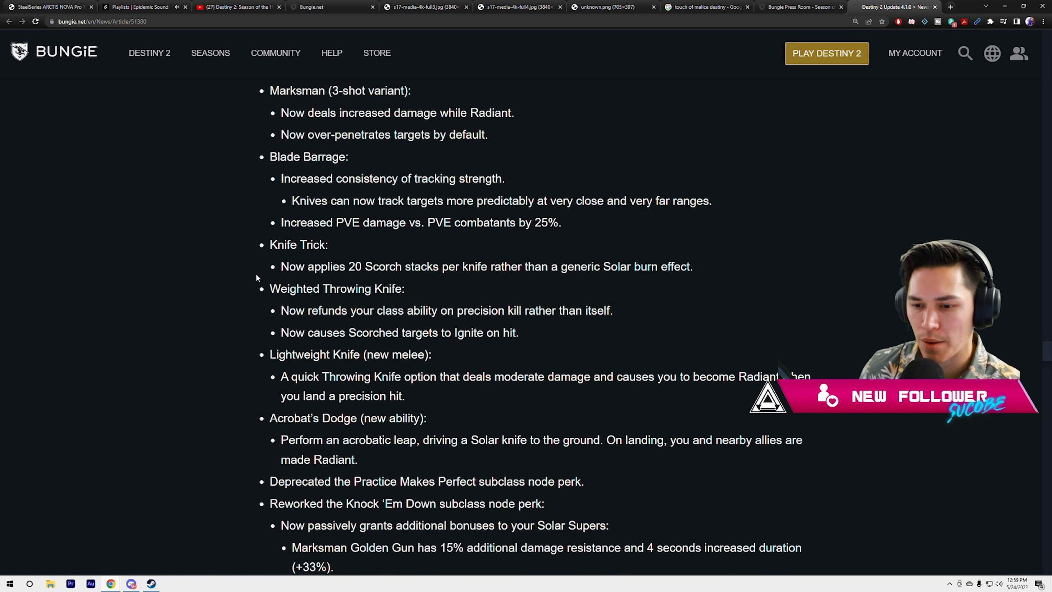
scroll(down, 3)
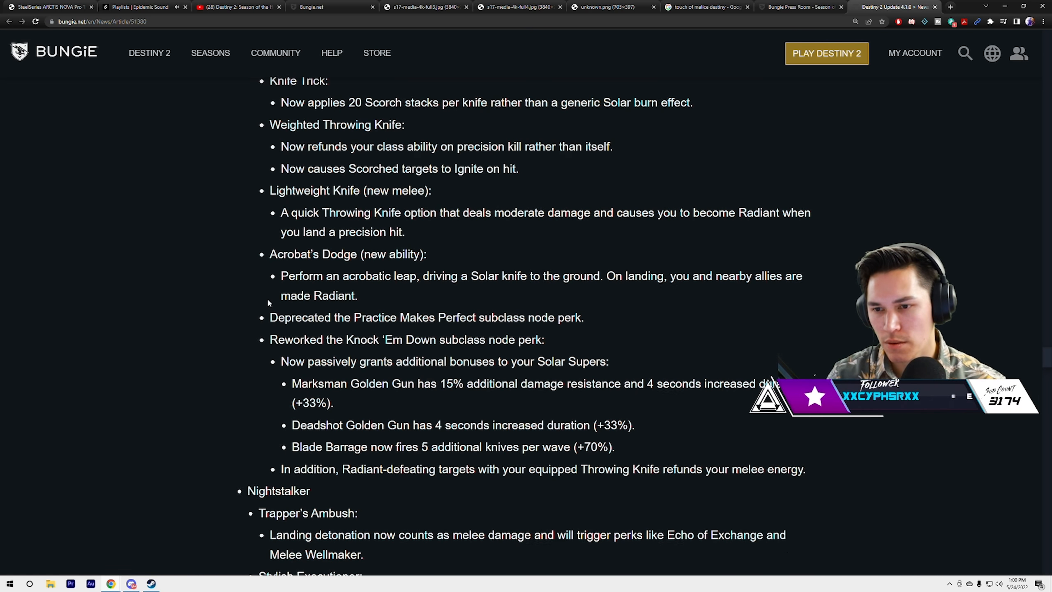
scroll(down, 3)
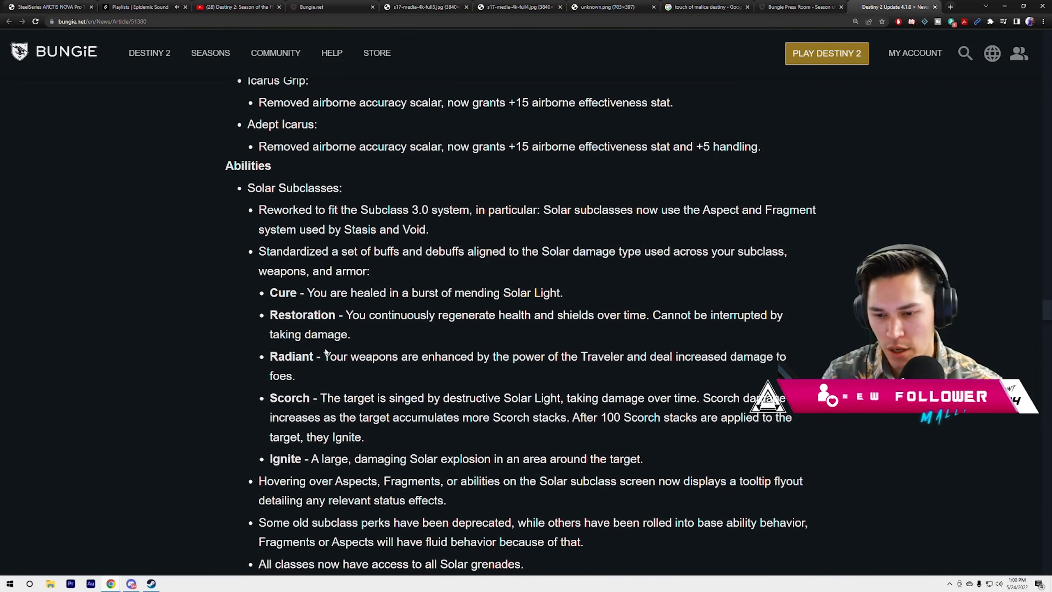
scroll(down, 3)
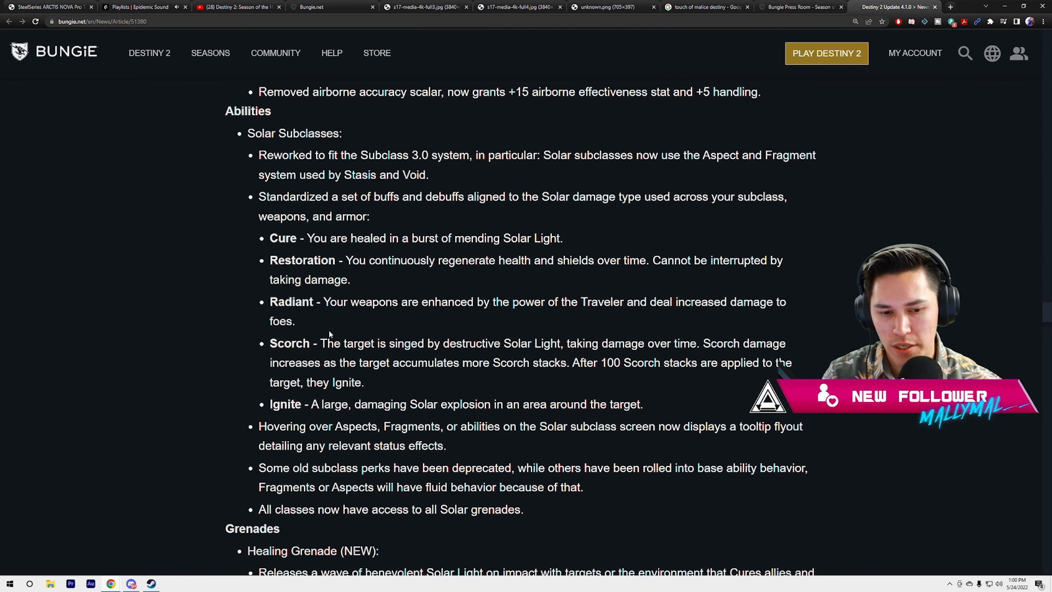
scroll(down, 3)
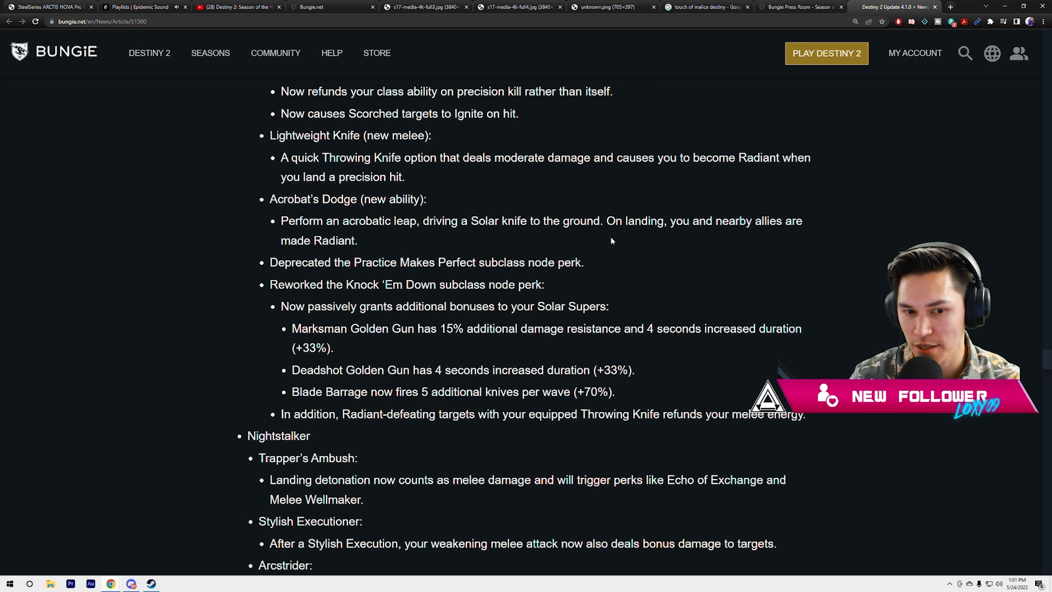
mouse_move(556, 238)
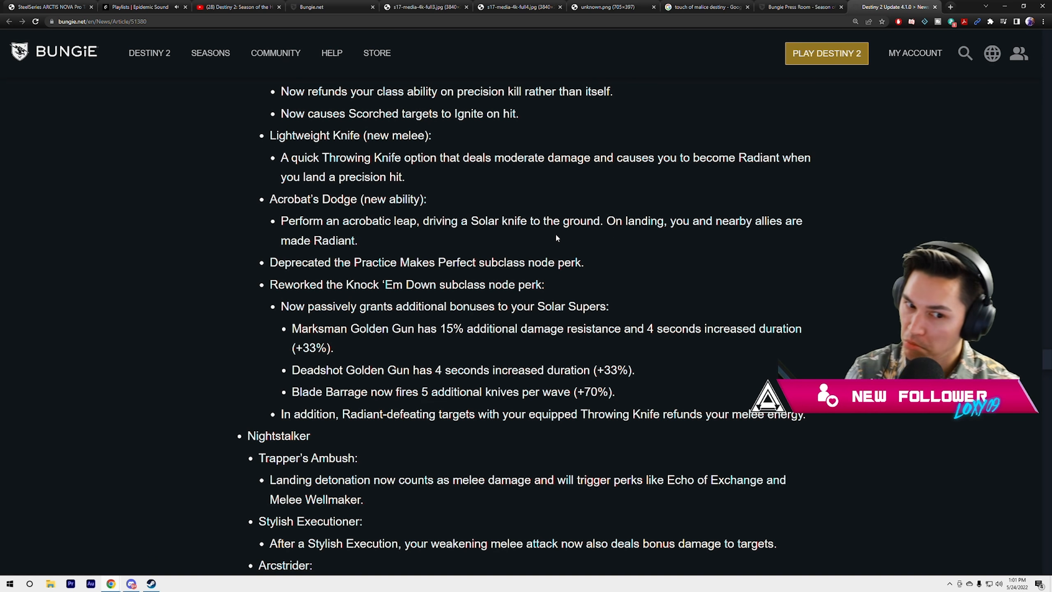
mouse_move(548, 235)
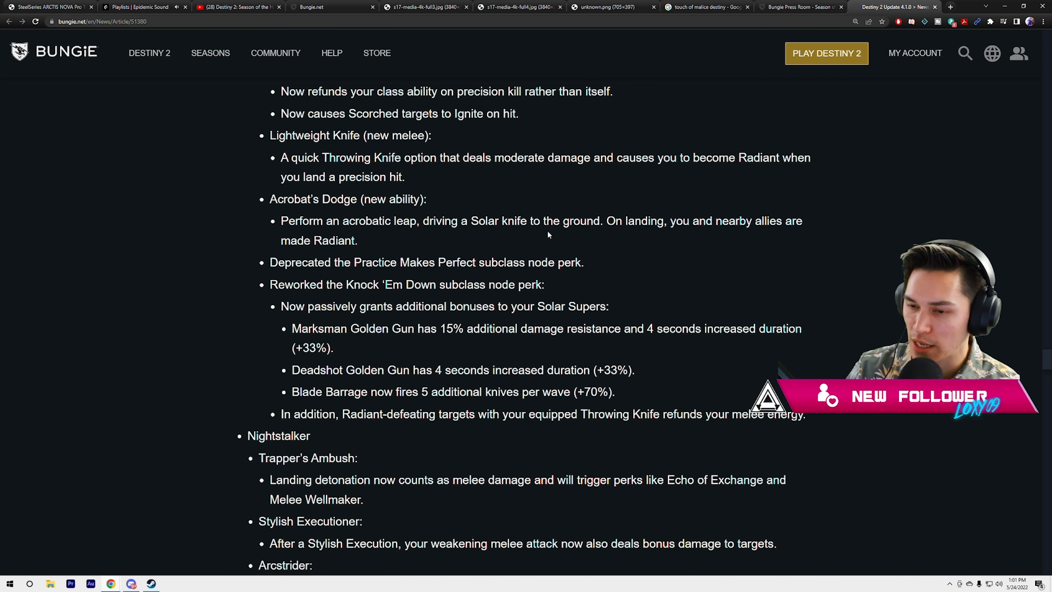
- Read the Golden Gun changes, highlighting the Marksman Golden Gun damage resistance figure
scroll(down, 3)
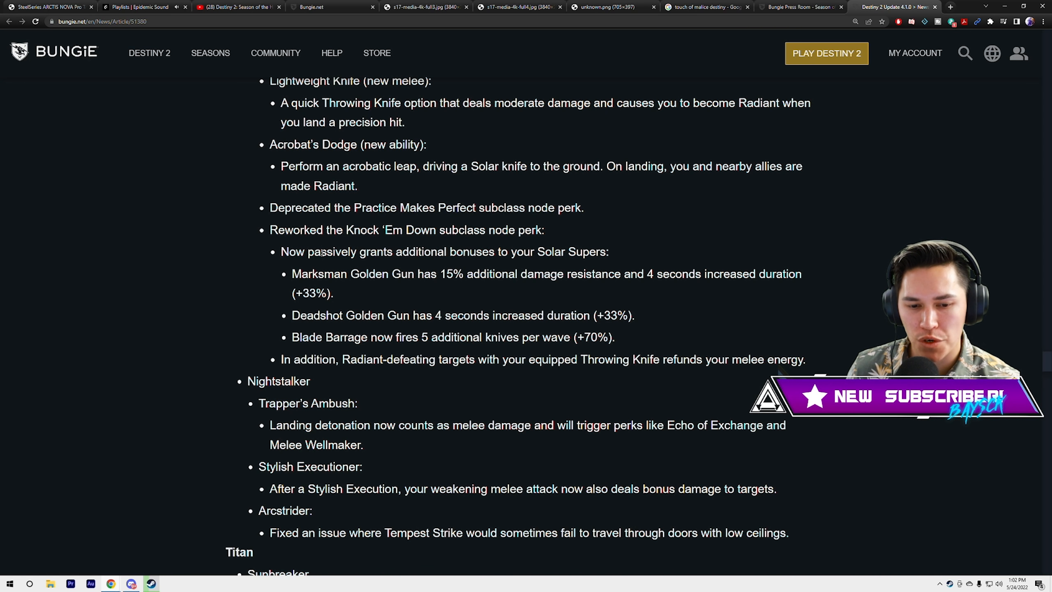
drag(292, 274, 385, 274)
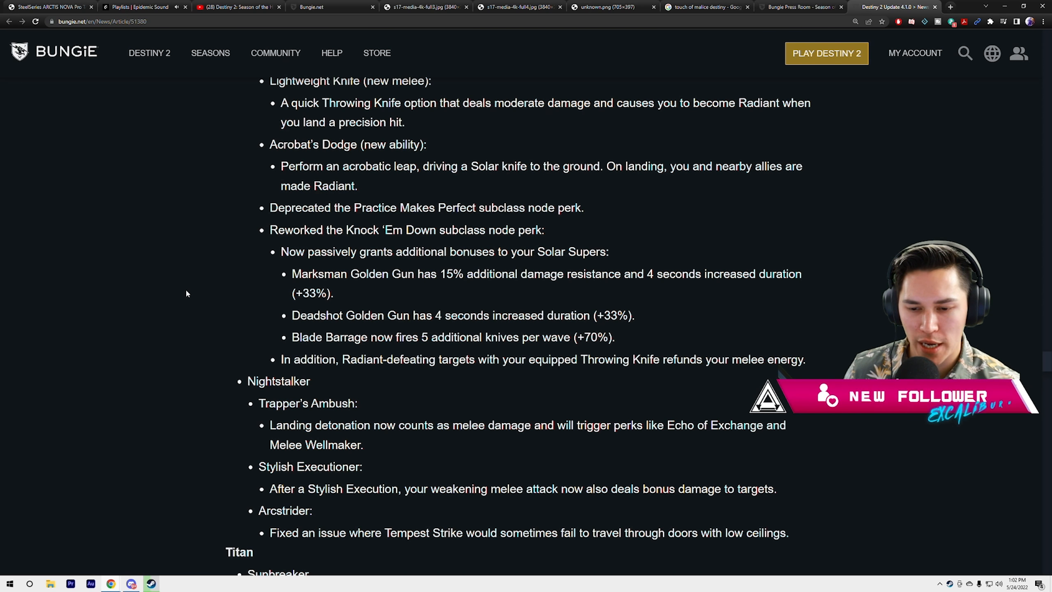
scroll(down, 3)
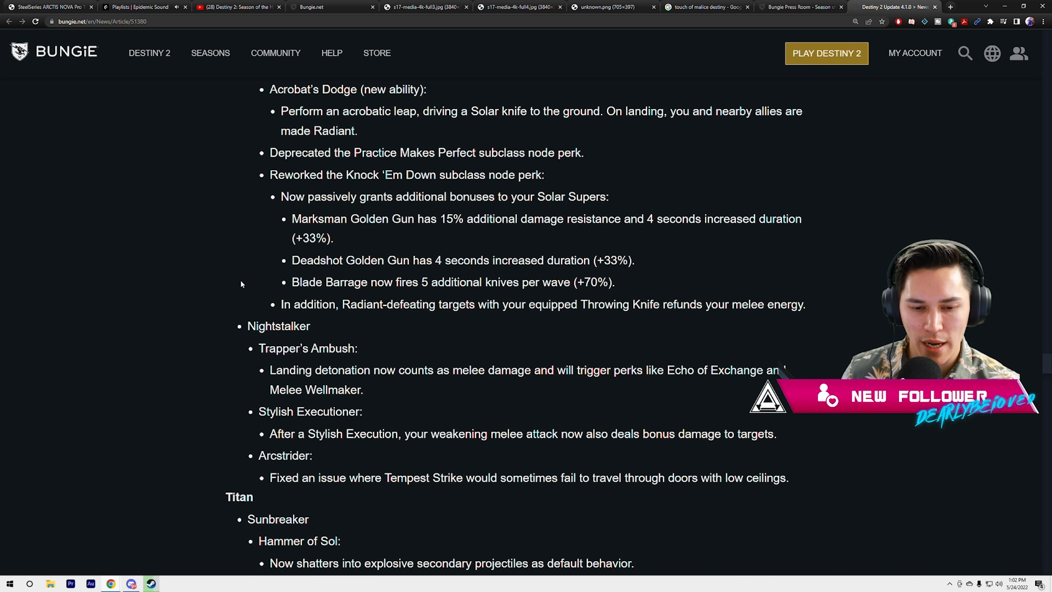
scroll(down, 3)
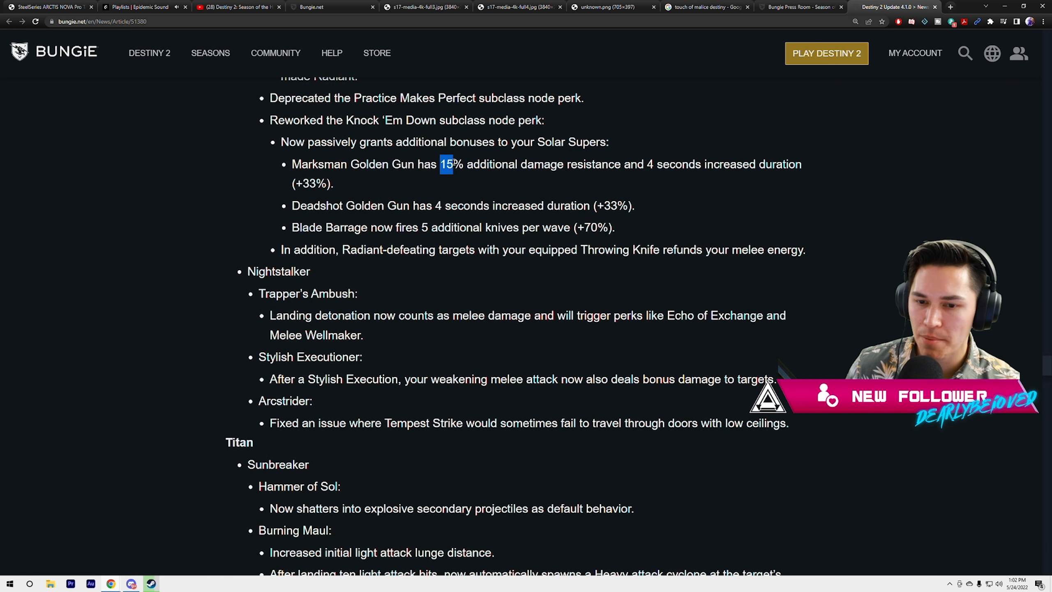
drag(446, 164, 575, 164)
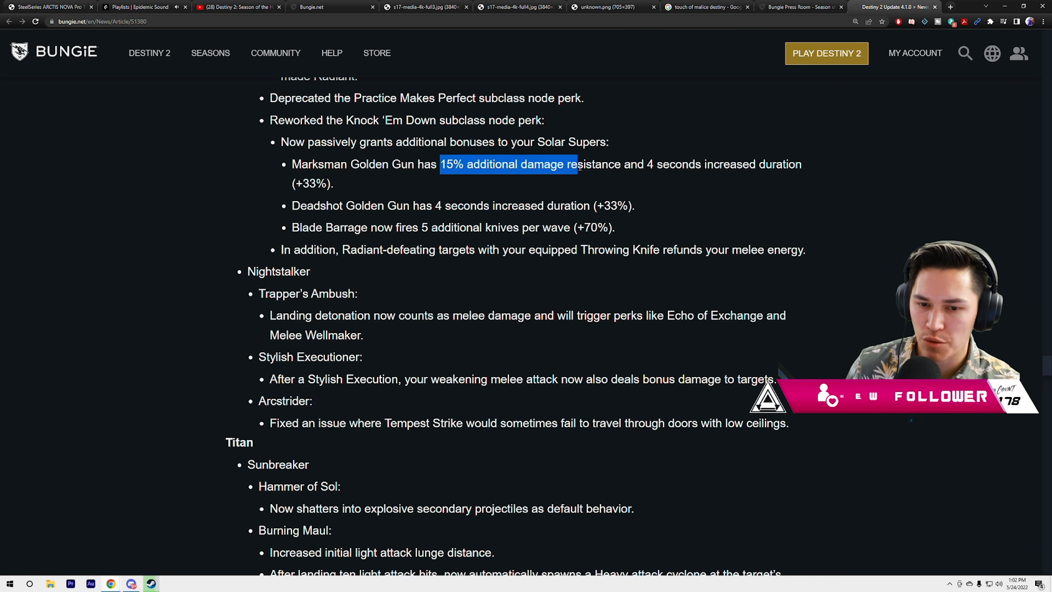
- Scroll past Nightstalker and Arcstrider's Tempest Strike fix to the Titan Sunbreaker changes
scroll(down, 3)
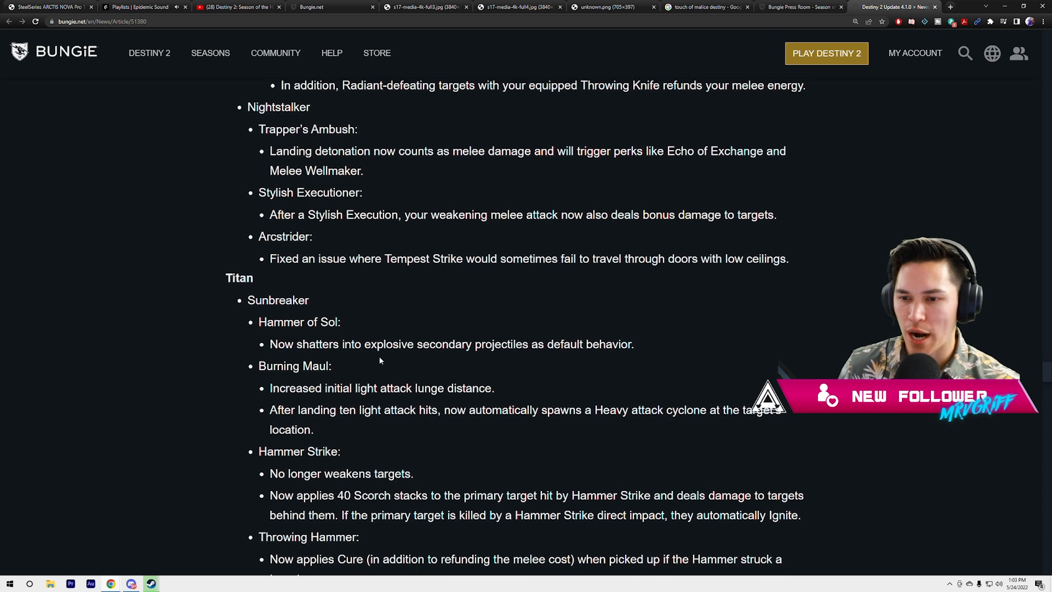
scroll(down, 3)
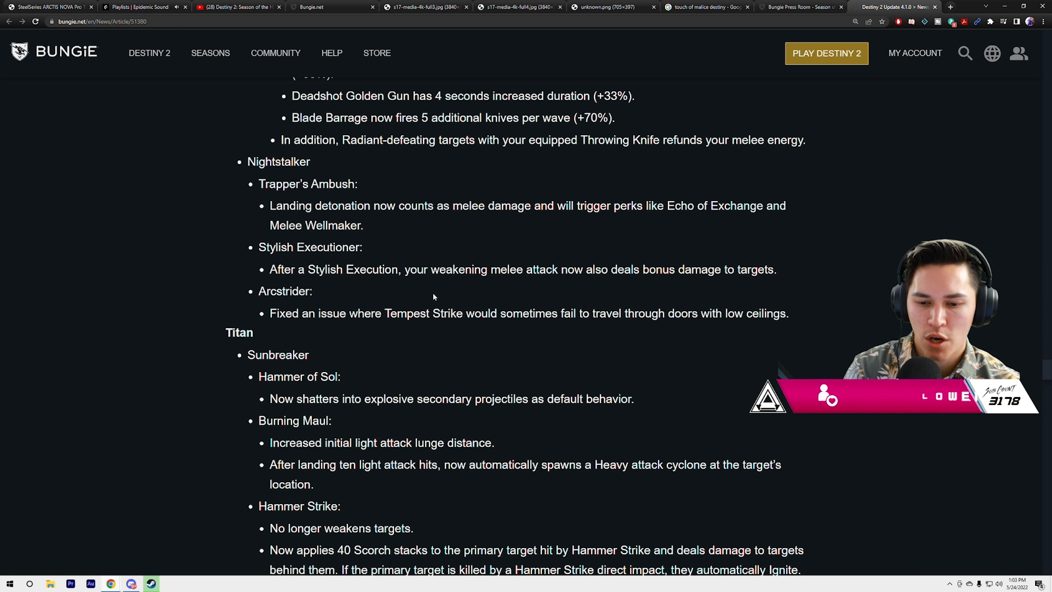
scroll(down, 3)
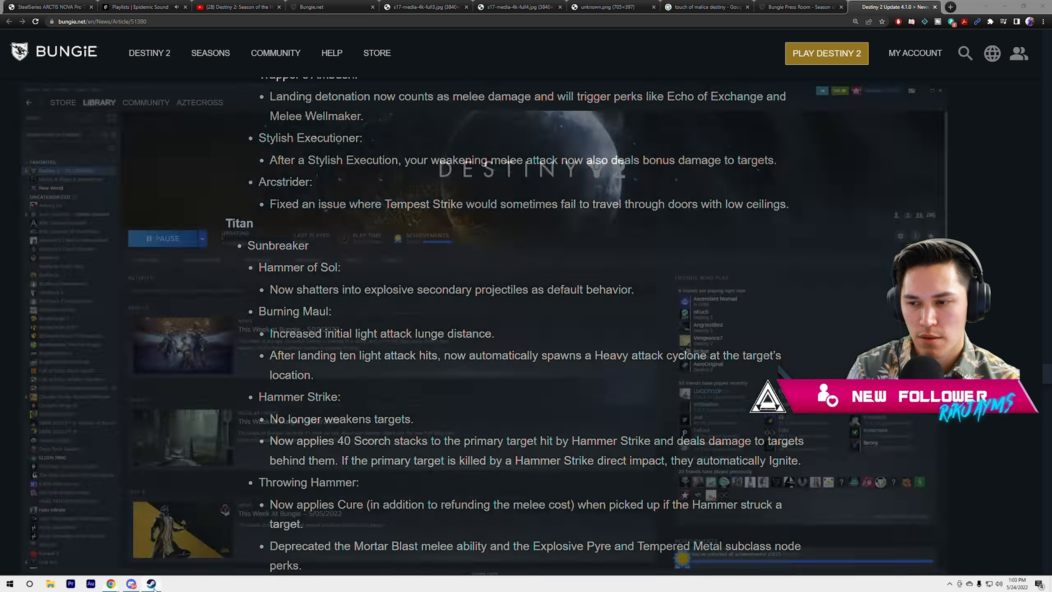
- Scroll through Hammer Strike and Throwing Hammer to the Roaring Flames and Sol Invictus reworks
scroll(down, 3)
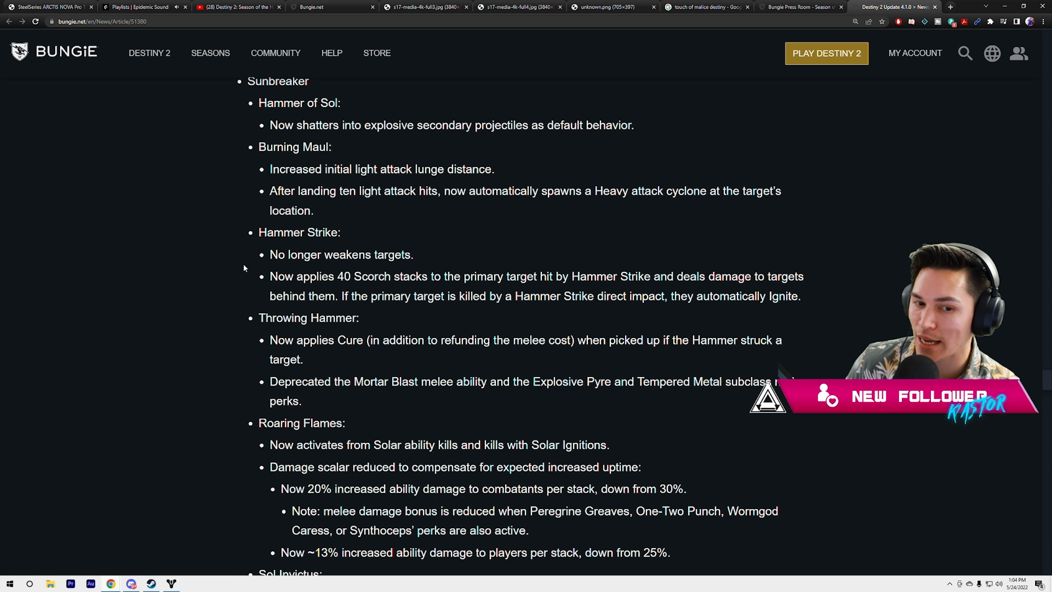
scroll(down, 3)
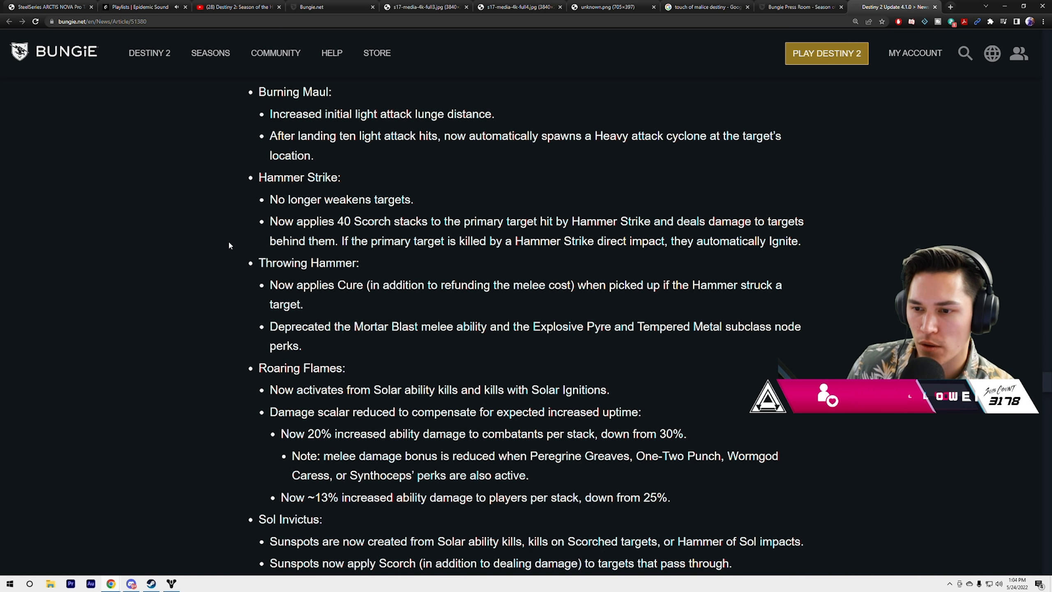
scroll(down, 3)
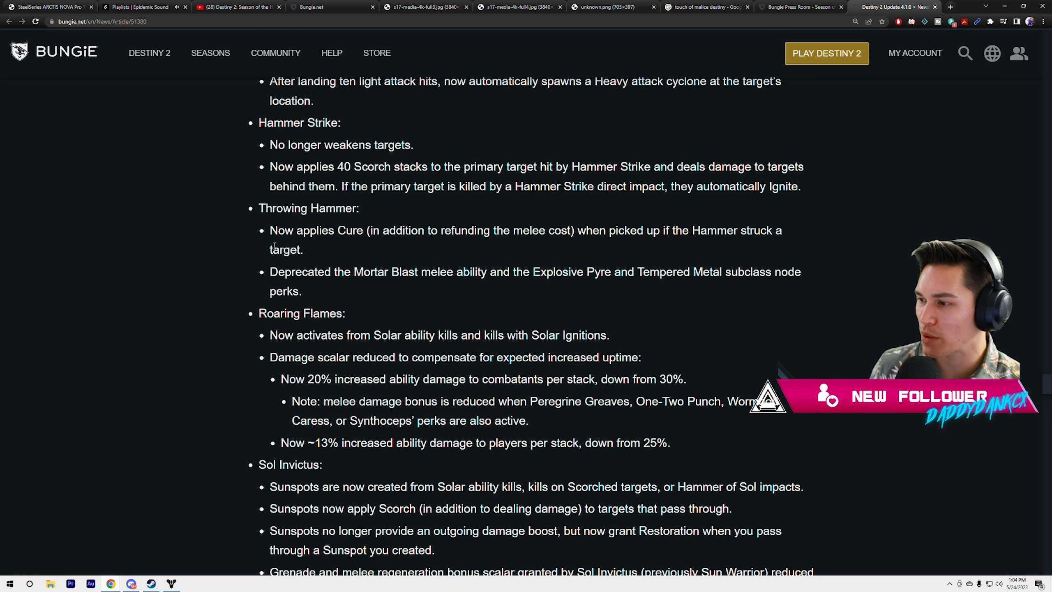
scroll(down, 3)
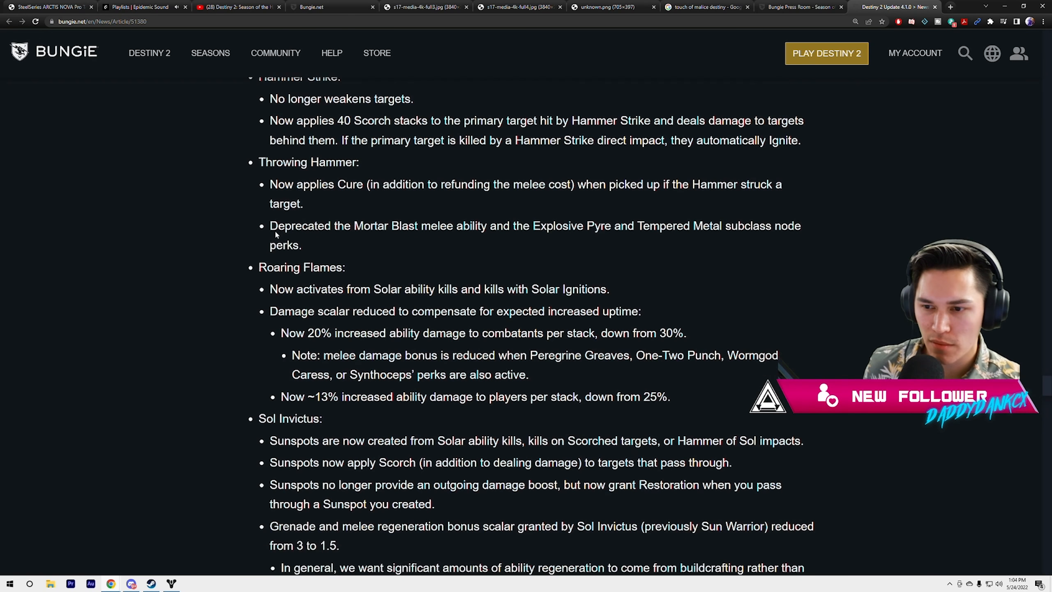
scroll(down, 3)
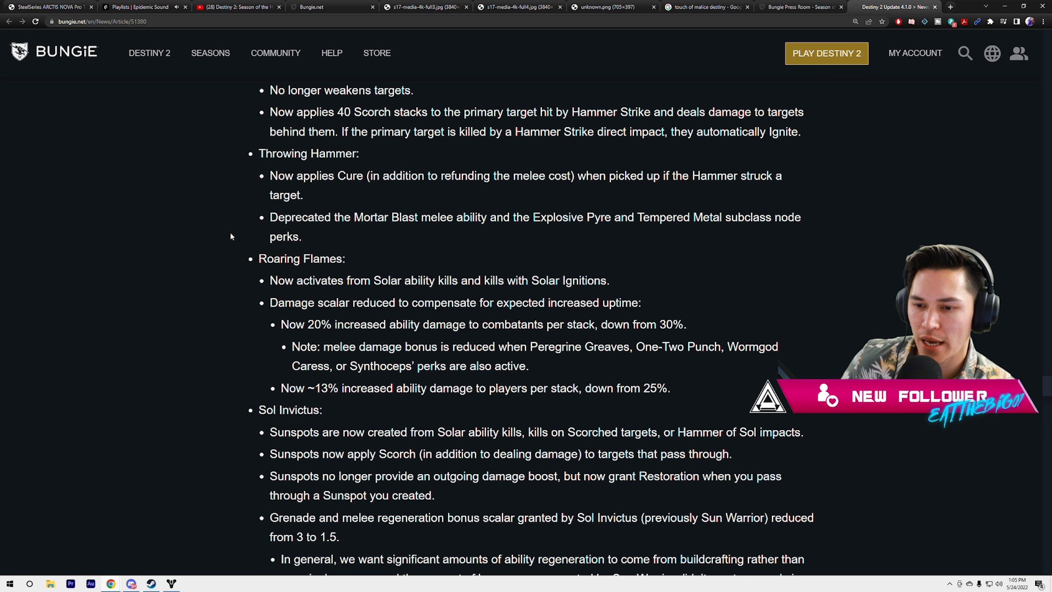
scroll(down, 3)
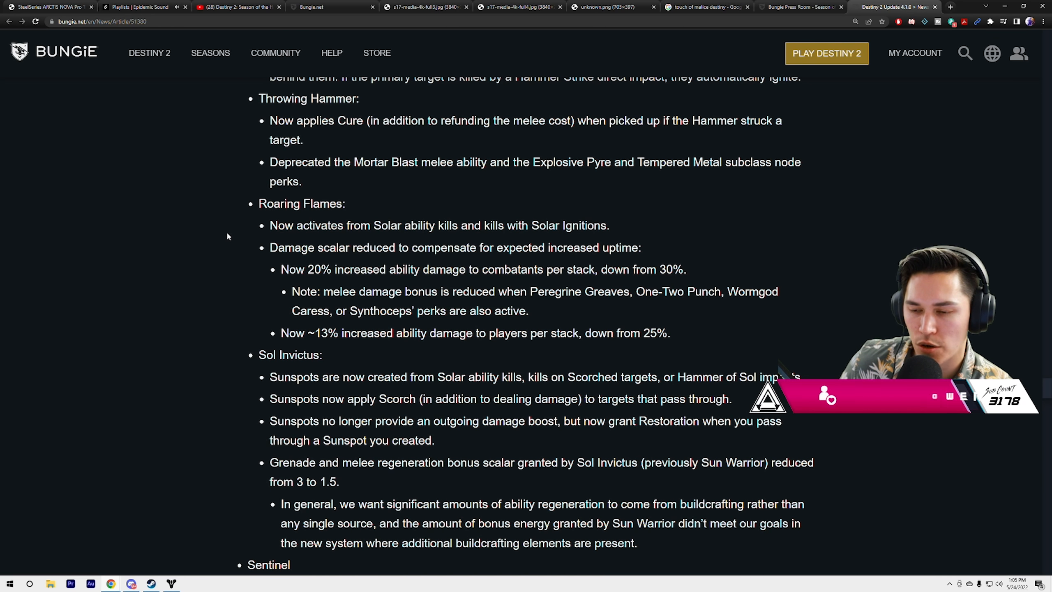
scroll(down, 3)
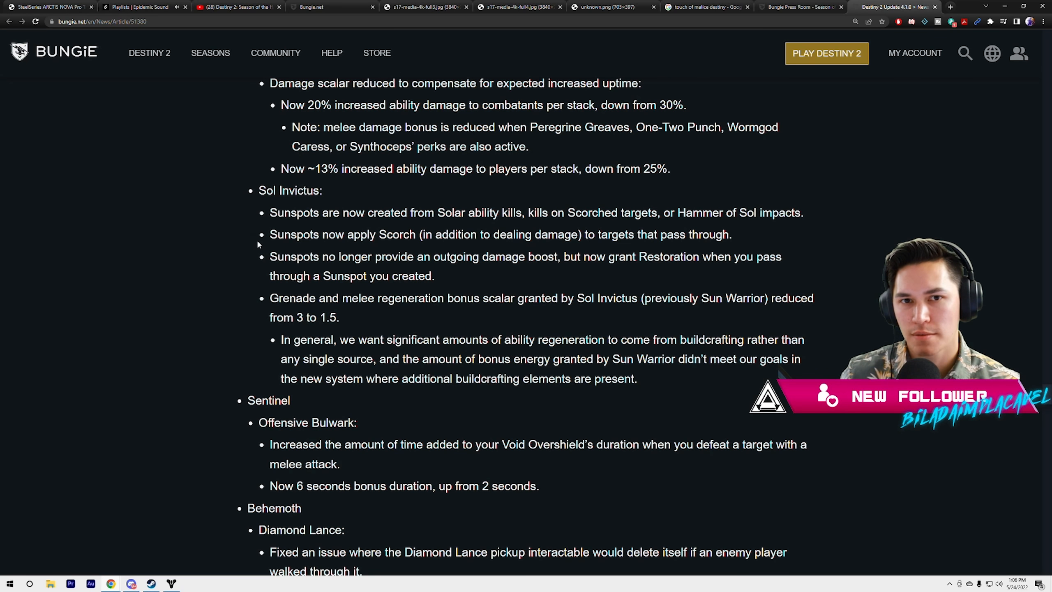
- Scroll past Sol Invictus to the Warlock rift and Dawnblade Daybreak notes
scroll(down, 3)
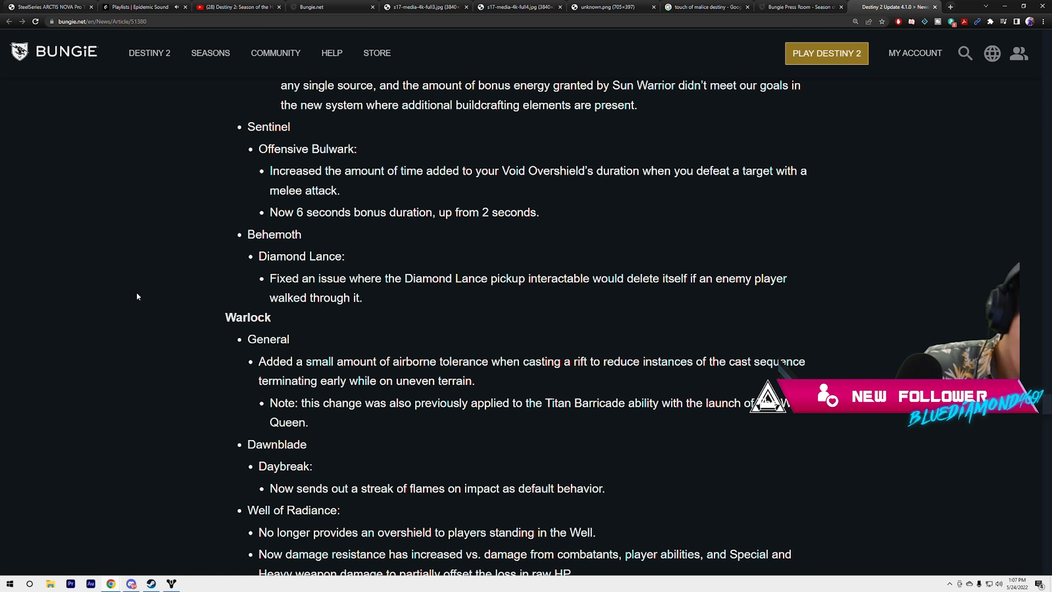
- Scroll through Well of Radiance, Celestial Fire, Phoenix Dive and Heat Rises to Stormcaller and the Solar Aspects heading
scroll(down, 3)
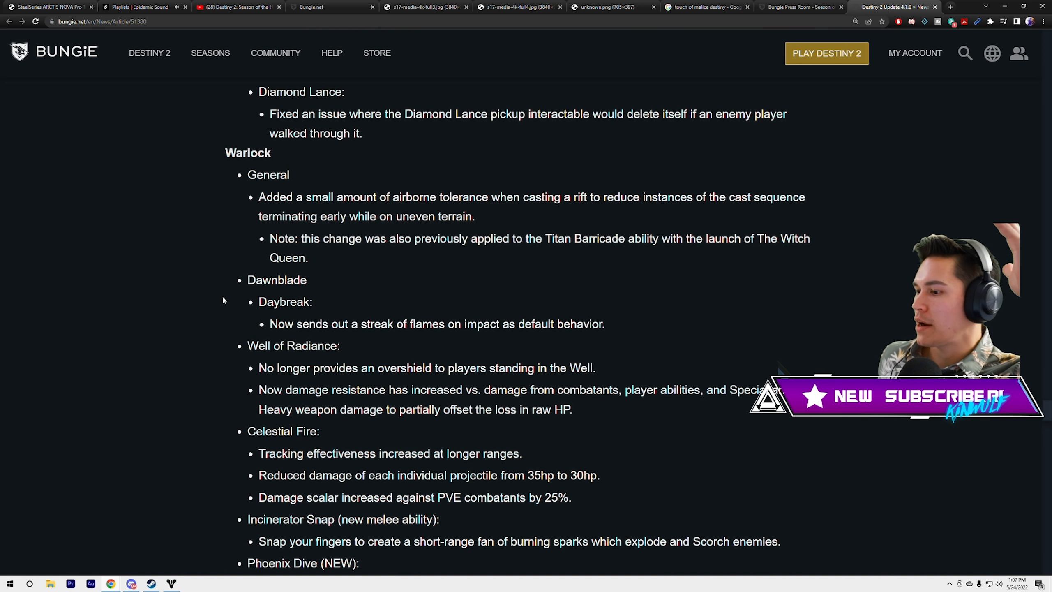
scroll(down, 3)
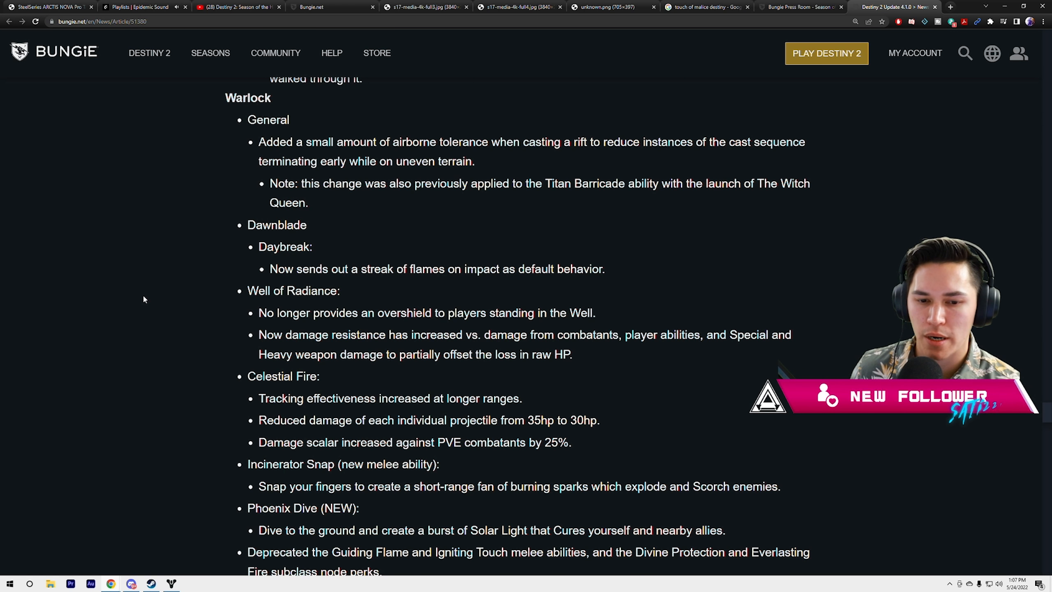
scroll(down, 3)
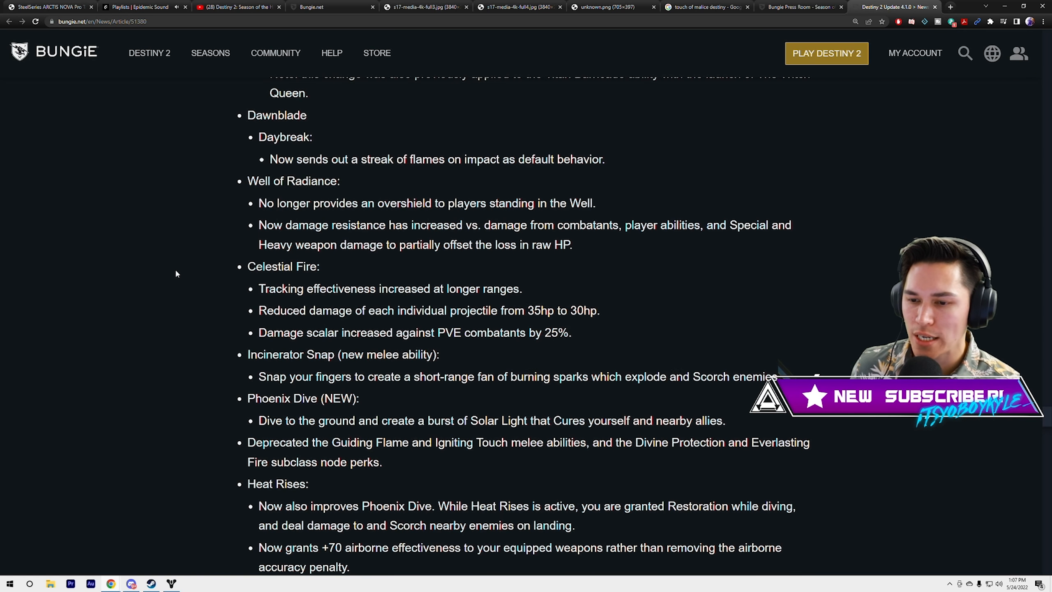
scroll(down, 3)
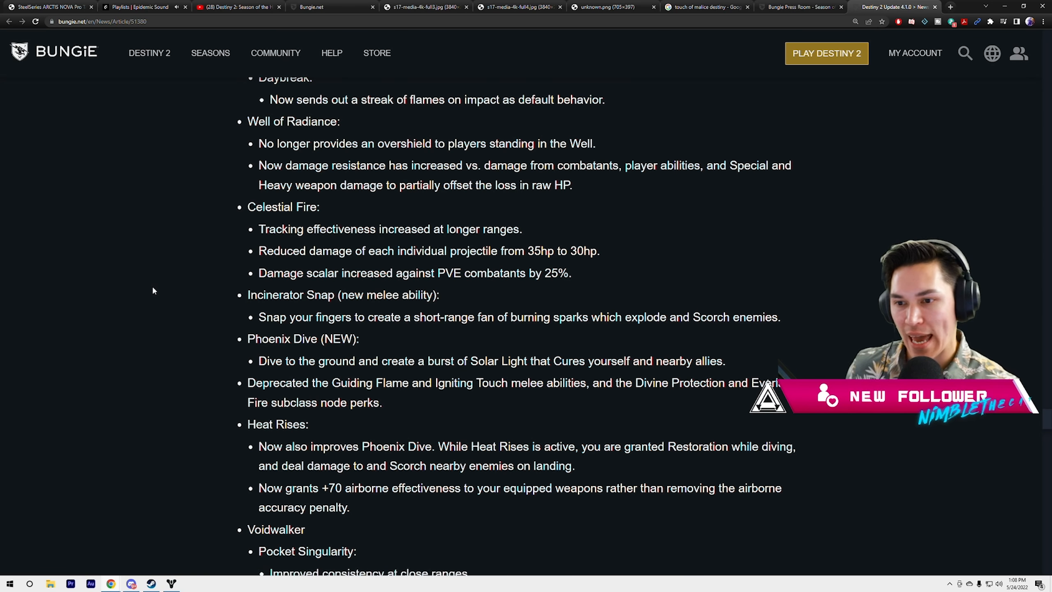
scroll(down, 3)
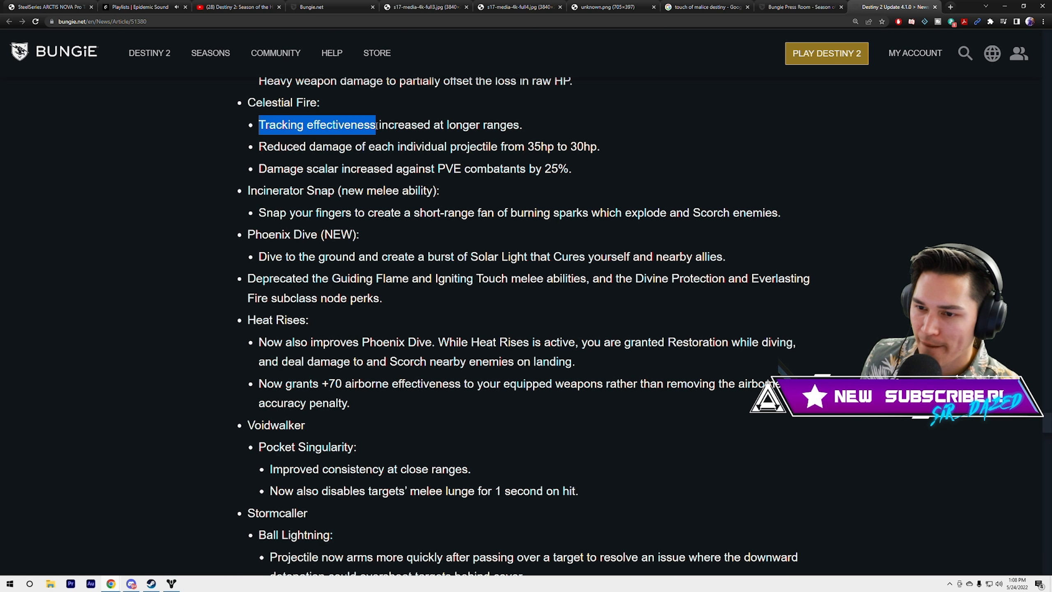
scroll(down, 3)
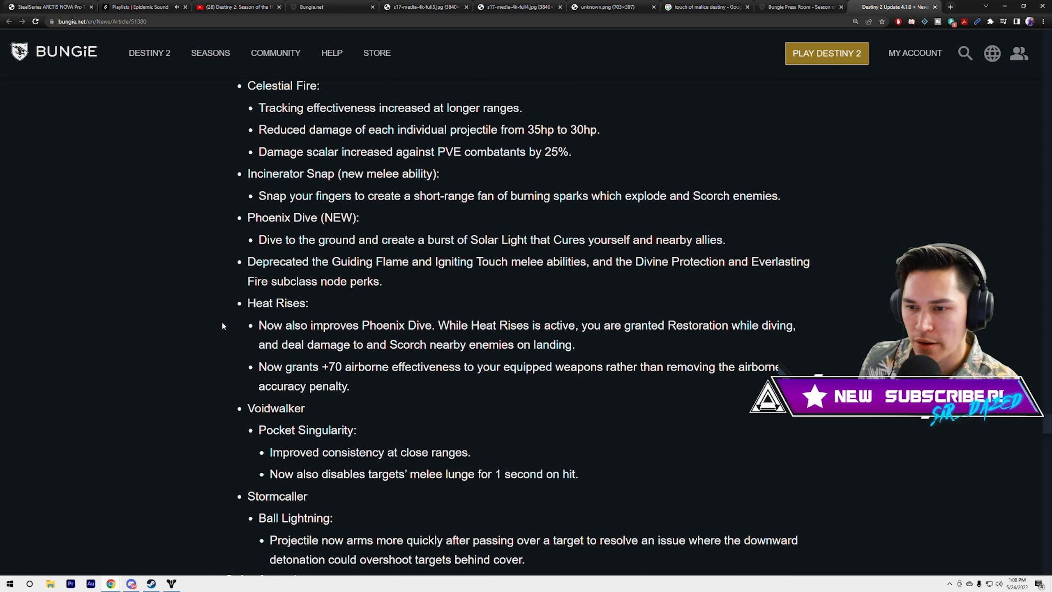
scroll(down, 3)
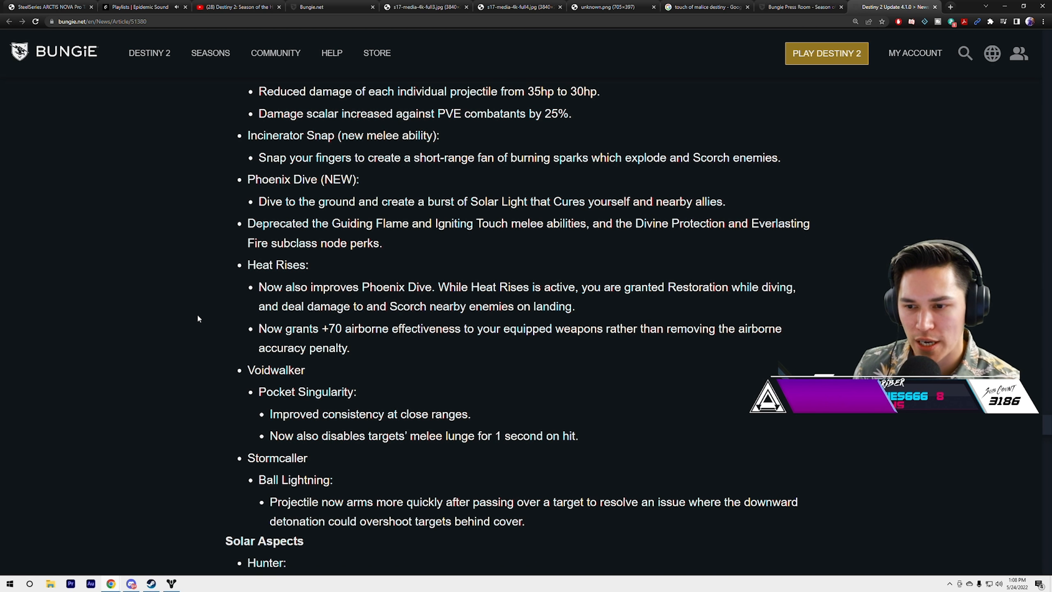
- Scroll into the Solar Aspects list, highlighting the word Scorch in the Heat Rises note
scroll(down, 3)
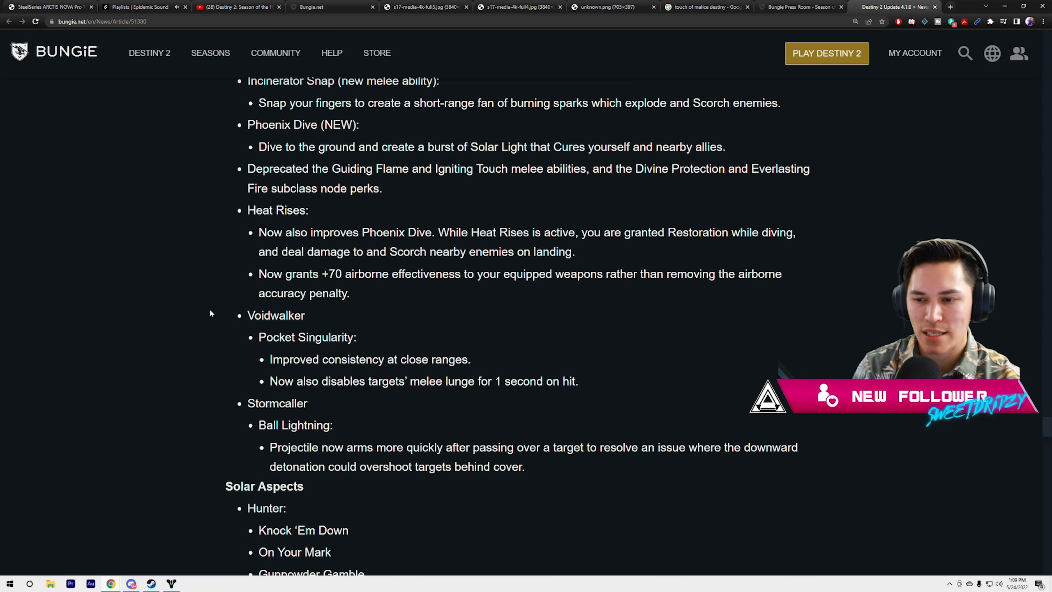
scroll(down, 3)
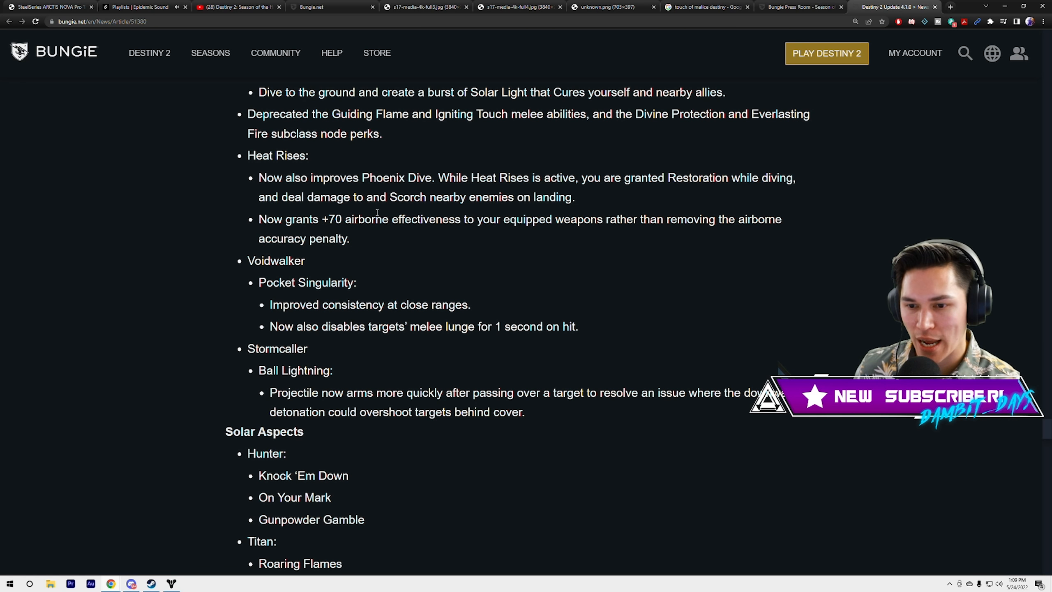
double_click(406, 196)
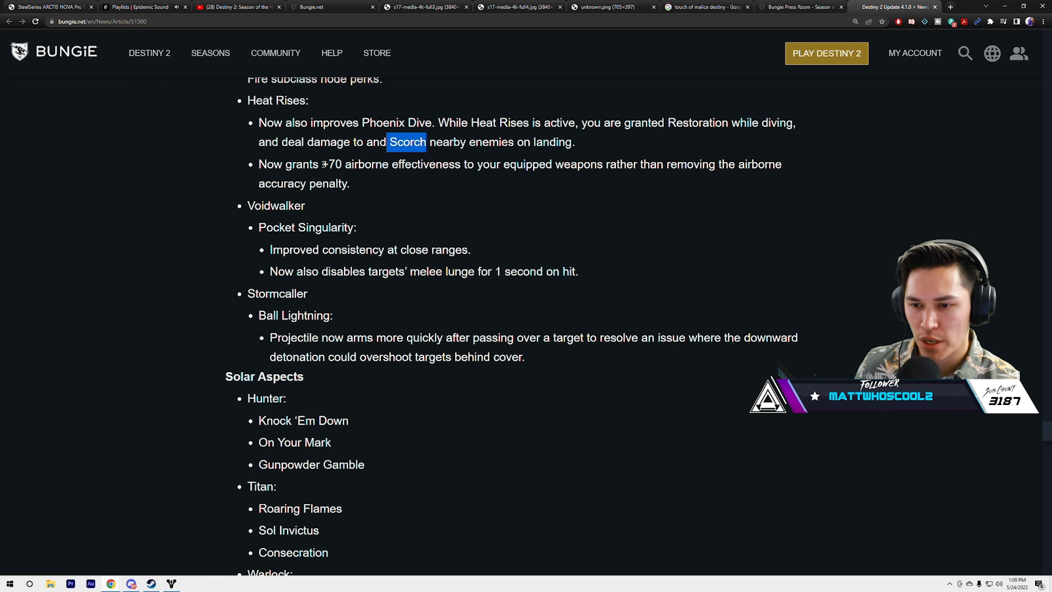
- Scroll past the Solar Aspects and Fragments lists to the Solar Exotic armor updates
scroll(down, 3)
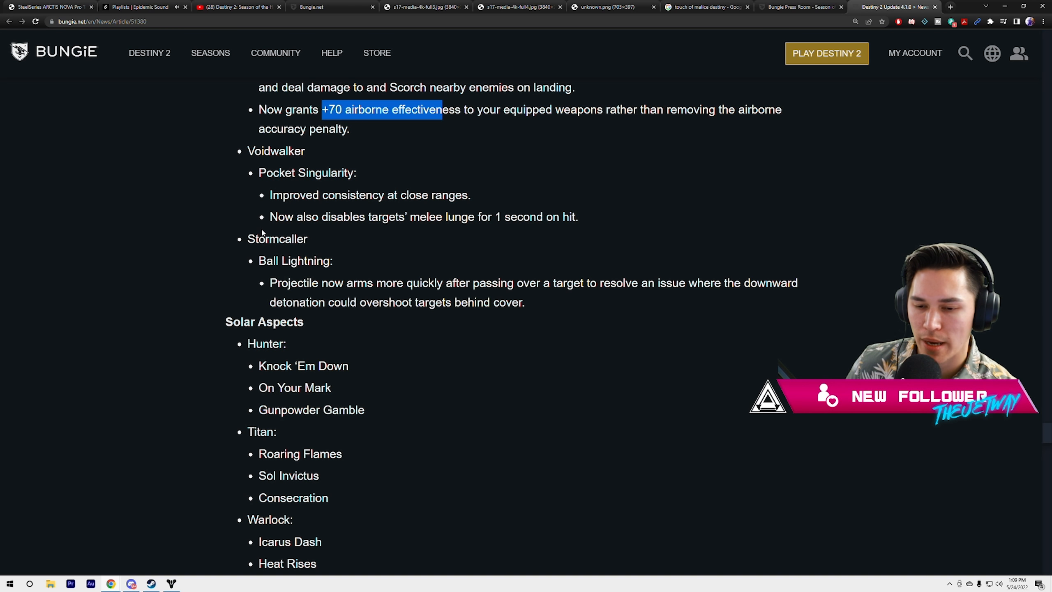
scroll(down, 3)
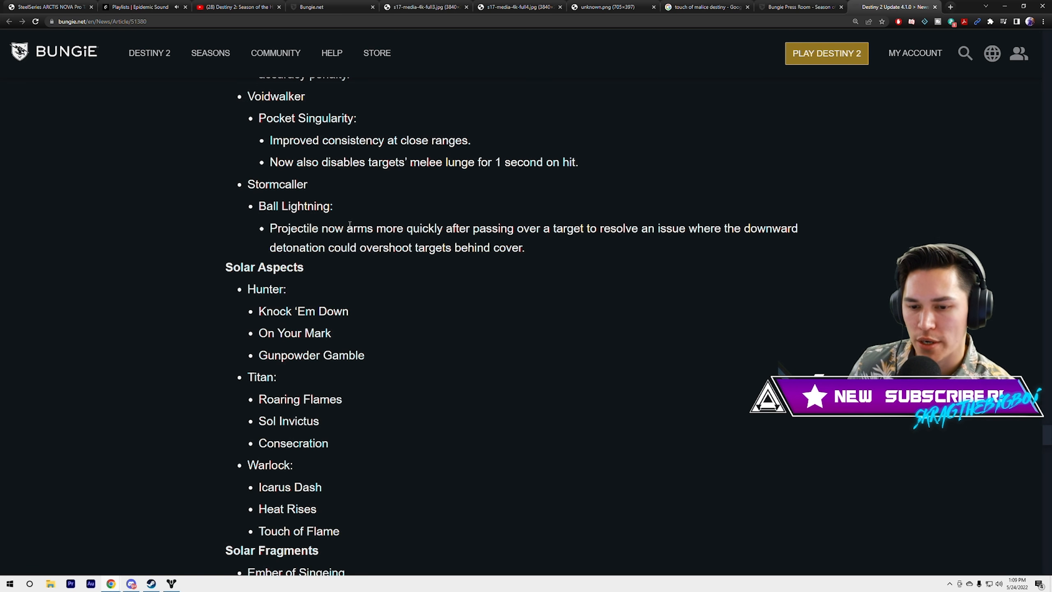
scroll(down, 3)
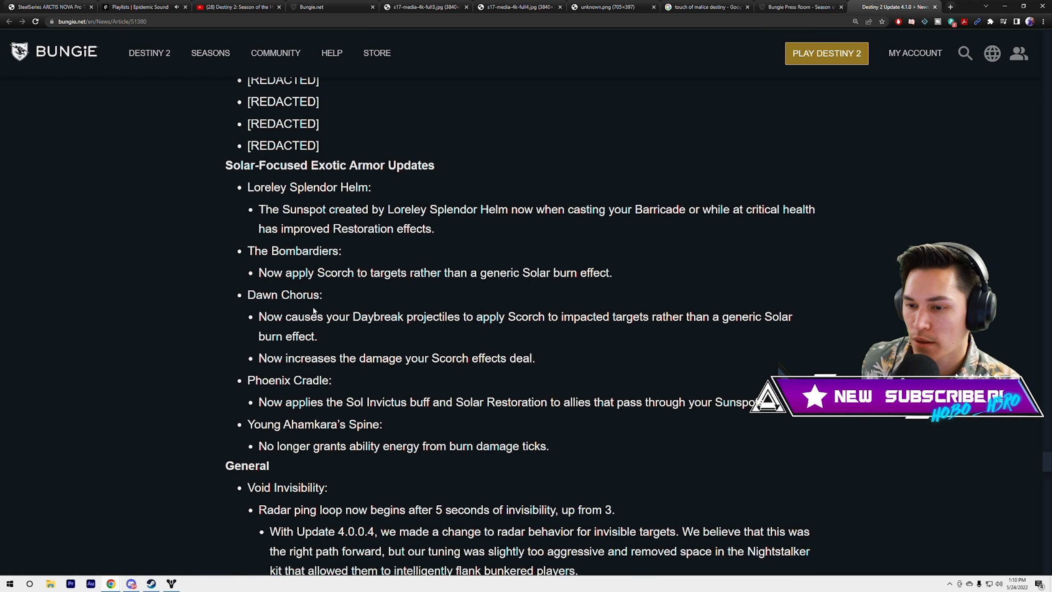
- Scroll to the Solar exotics and highlight Phoenix Cradle's Sunspots Solar Restoration line
scroll(down, 3)
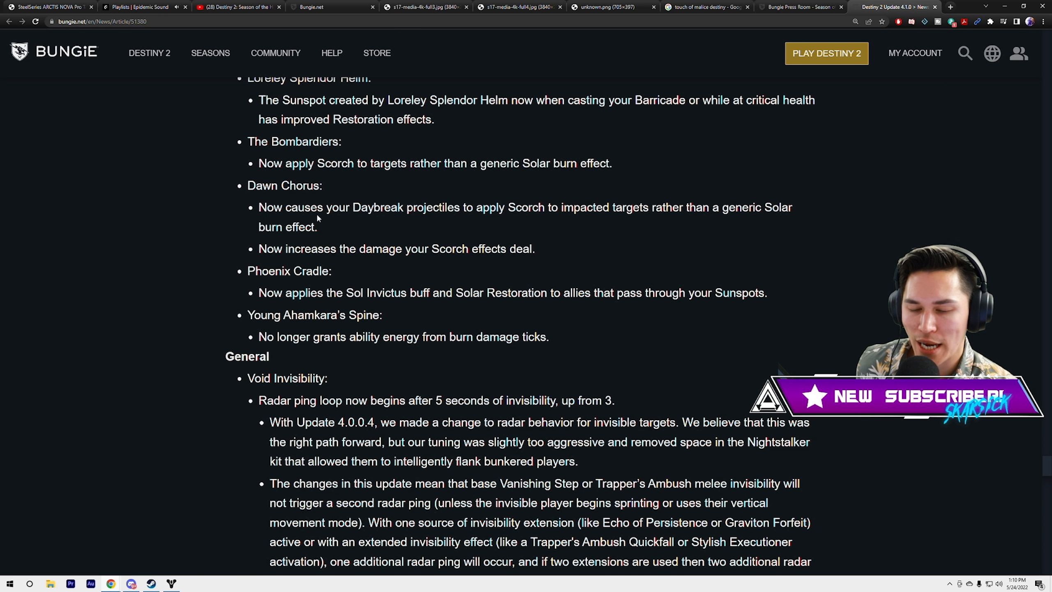
mouse_move(188, 229)
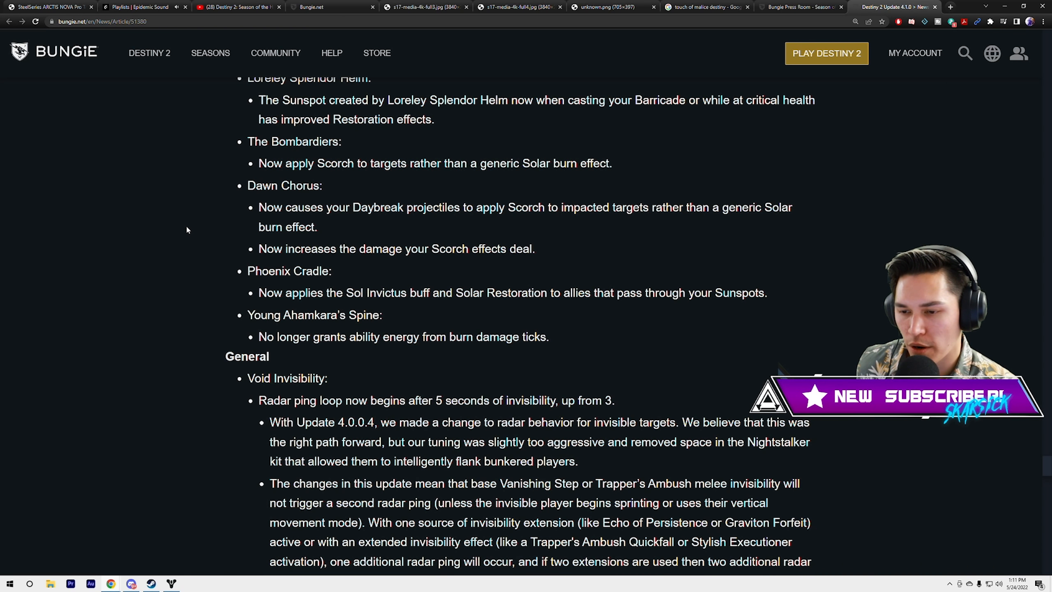
scroll(down, 3)
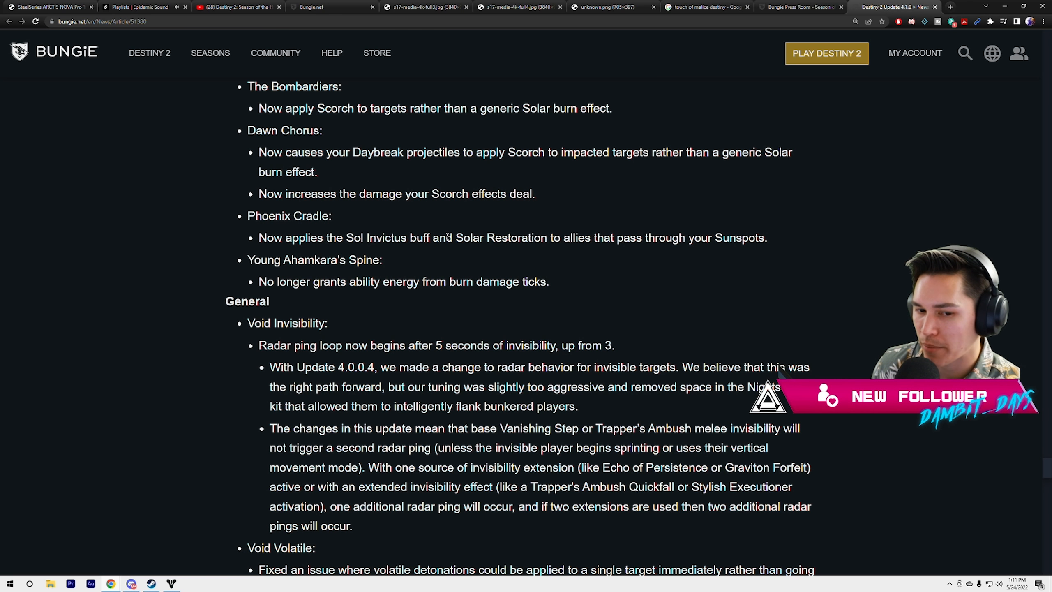
drag(486, 237, 765, 238)
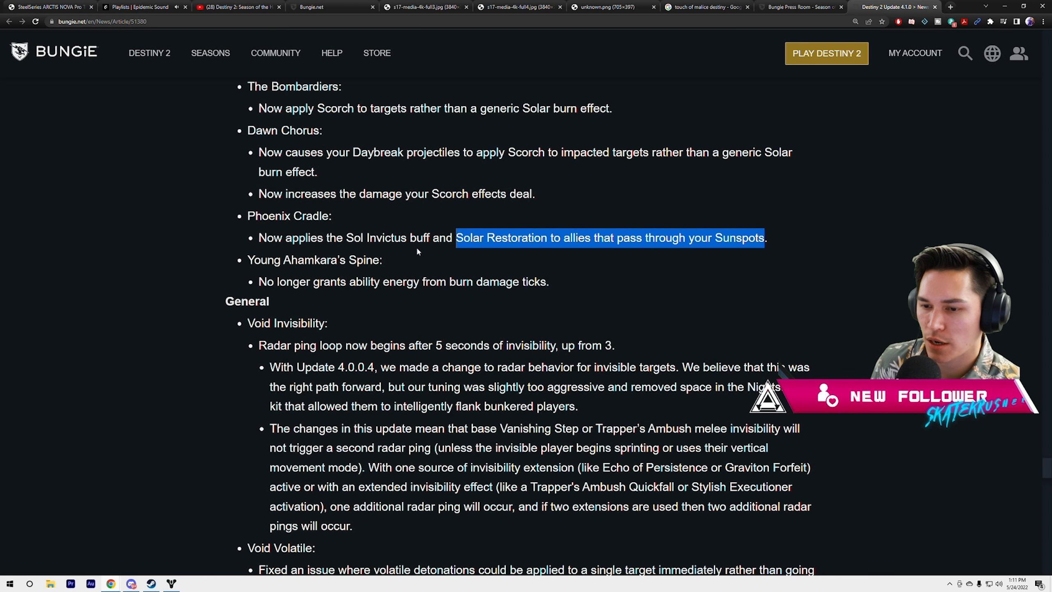
click(199, 276)
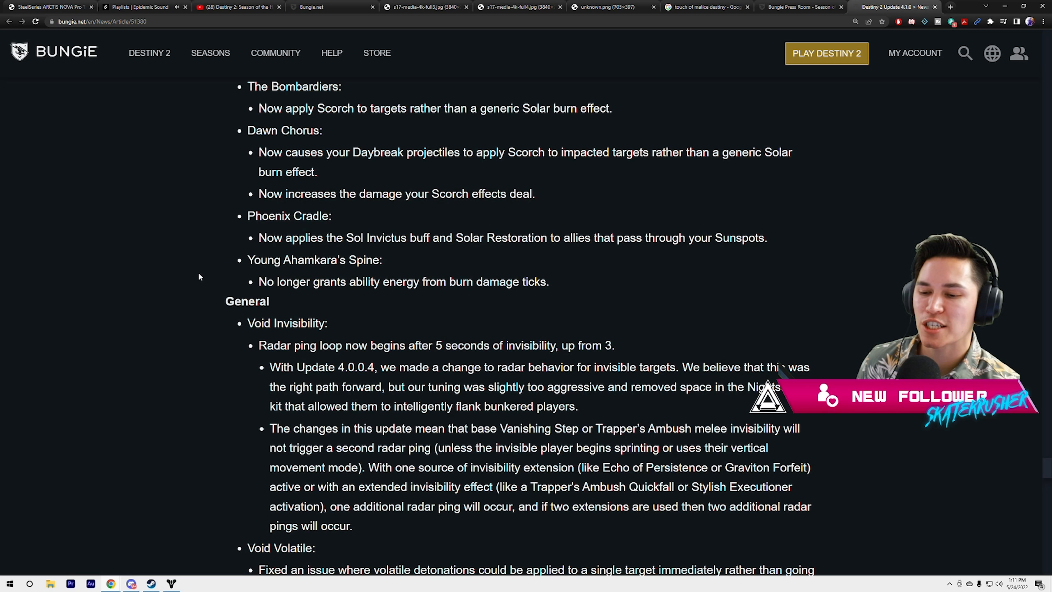
- Highlight the ability energy note for Young Ahamkara's Spine
drag(312, 281, 396, 281)
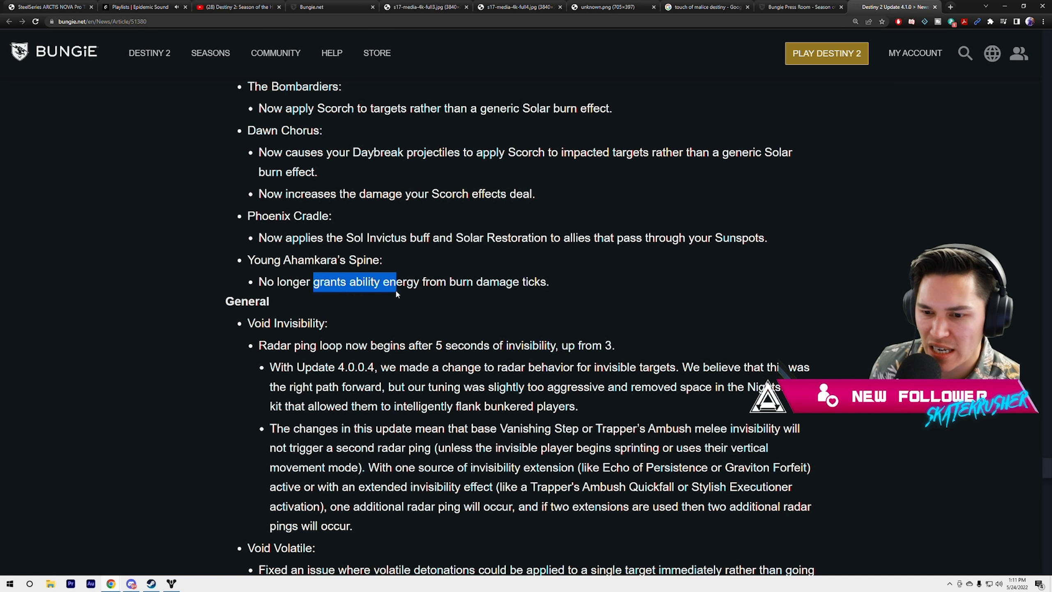
drag(396, 281, 547, 281)
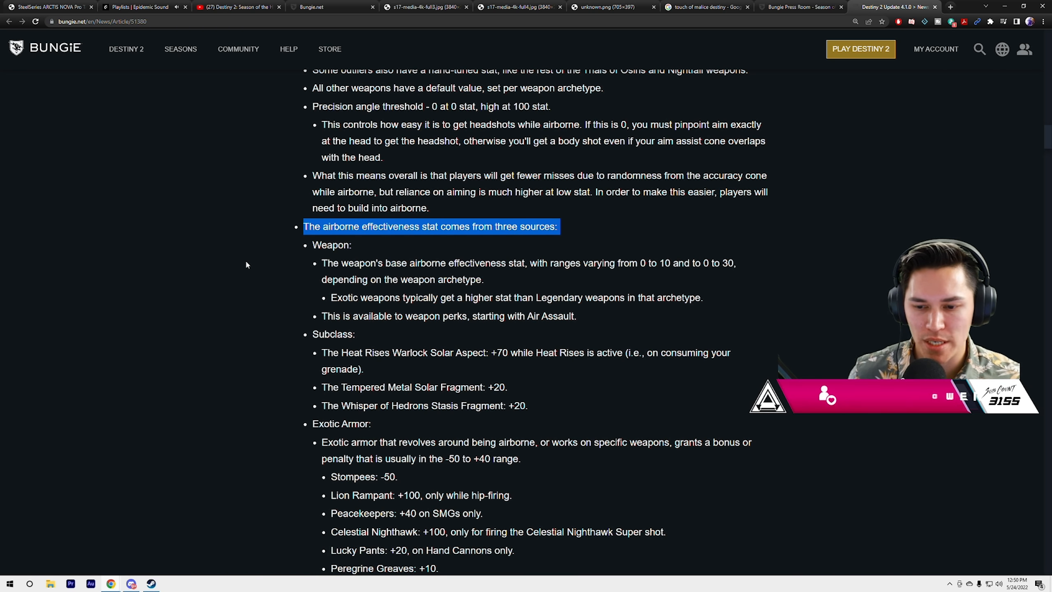
- Read down the Exotic Armor airborne list, highlighting the Wings of Sacred Dawn +50 bonus
scroll(down, 3)
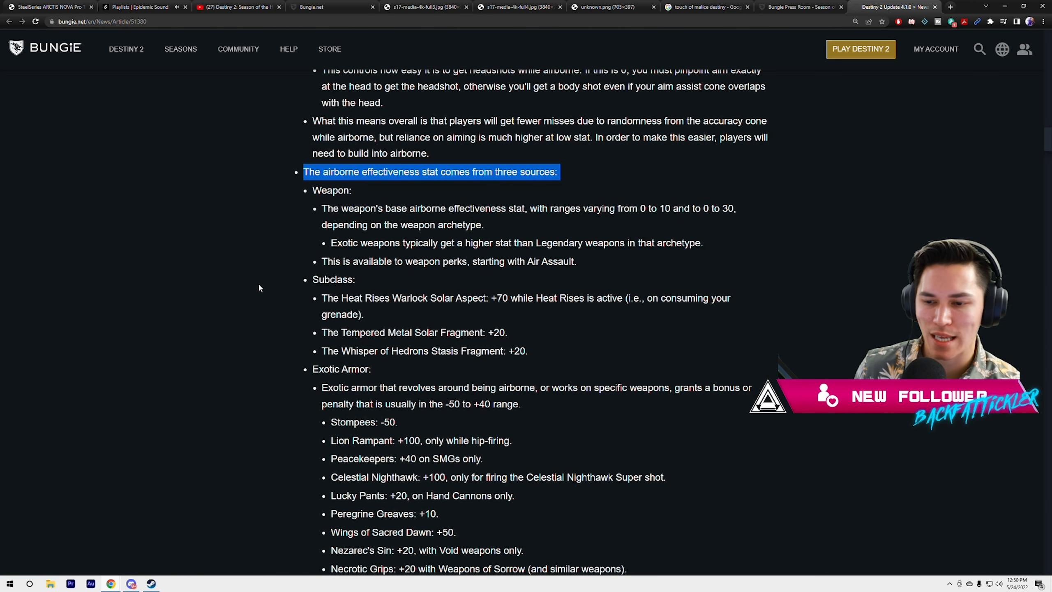
scroll(down, 3)
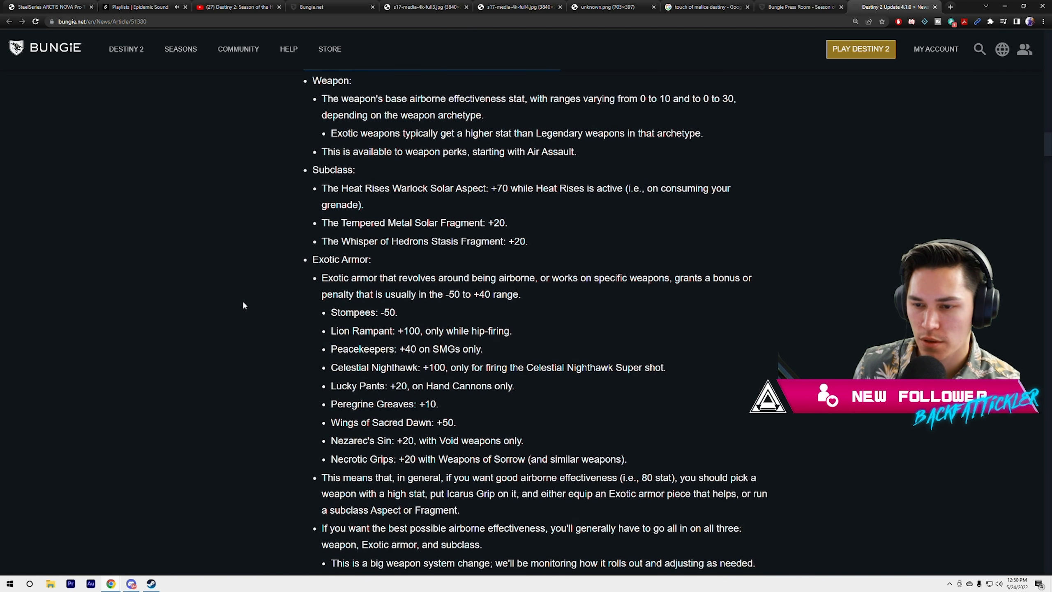
scroll(down, 3)
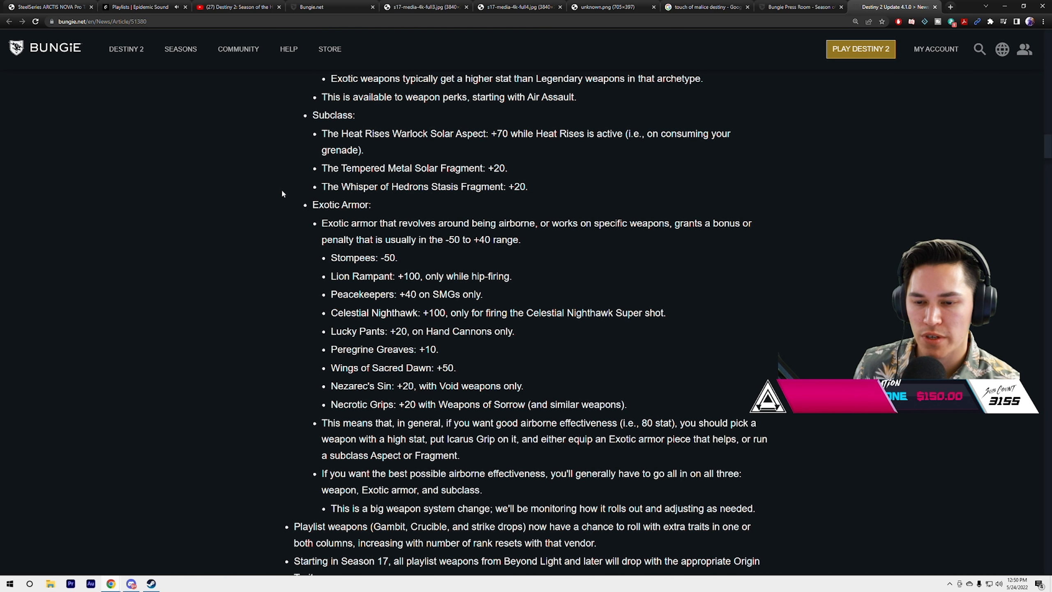
scroll(down, 3)
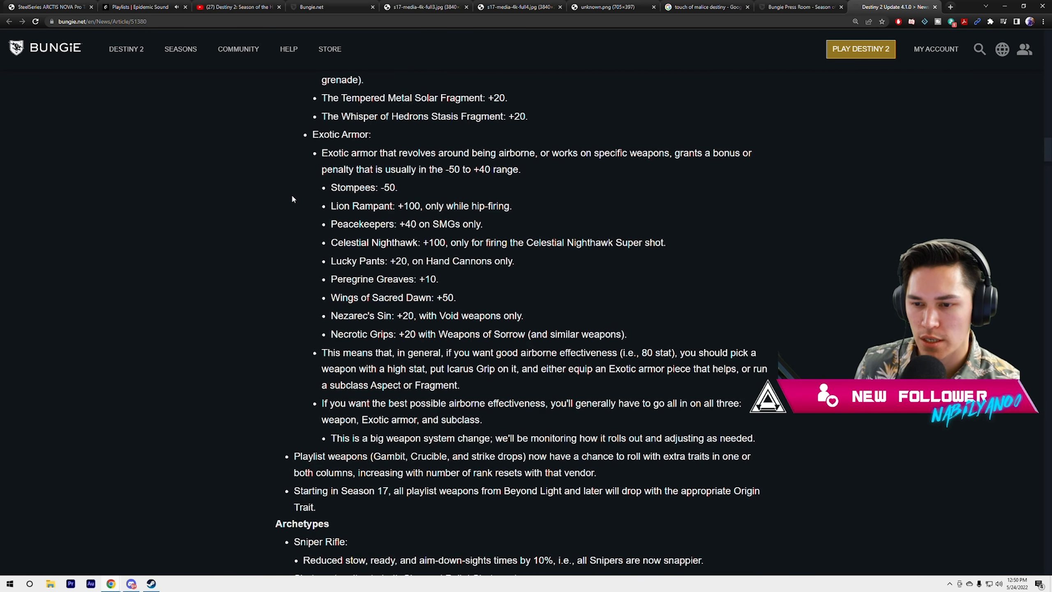
scroll(down, 3)
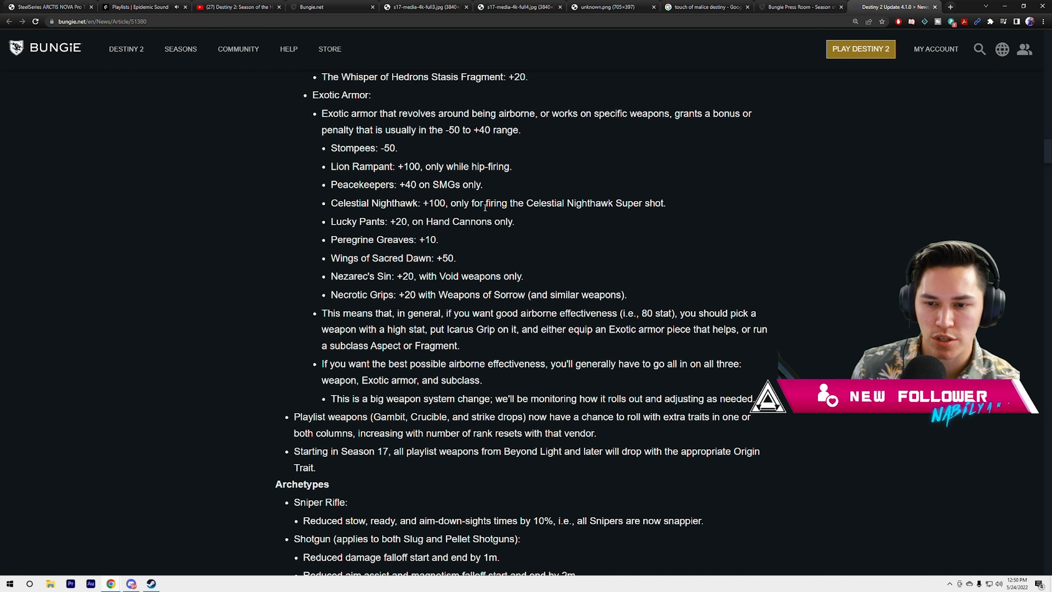
drag(430, 166, 513, 166)
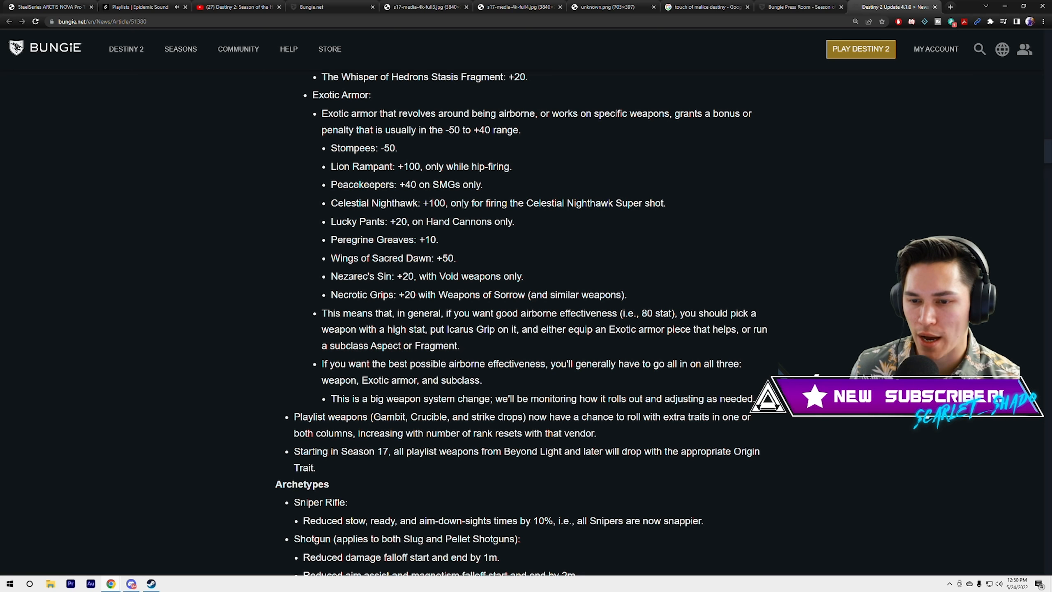
- Continue to the Archetypes section showing Sniper Rifle, Shotgun and Fusion Rifle changes
scroll(down, 3)
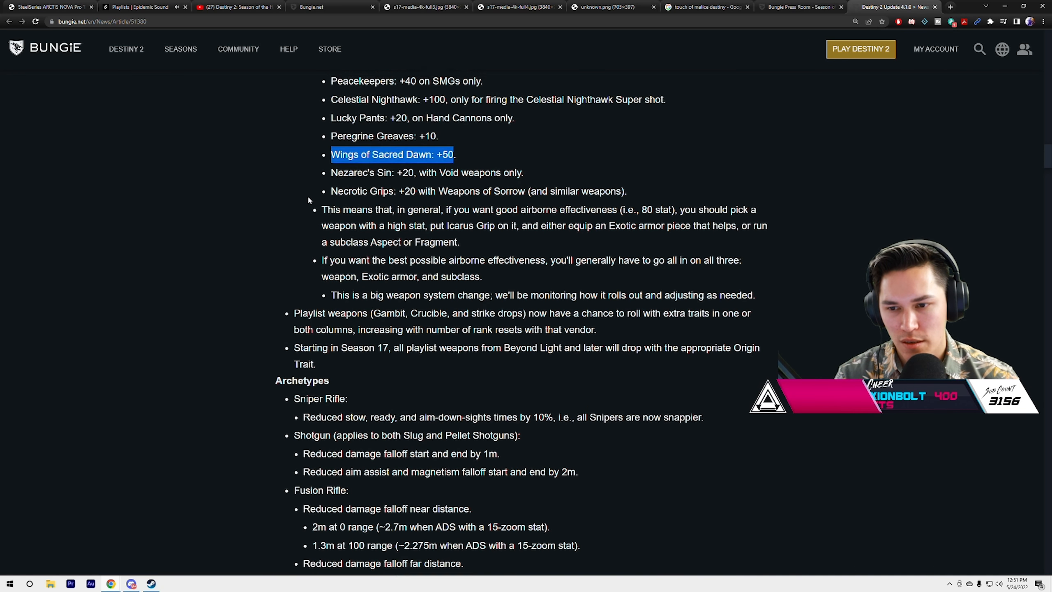
scroll(up, 3)
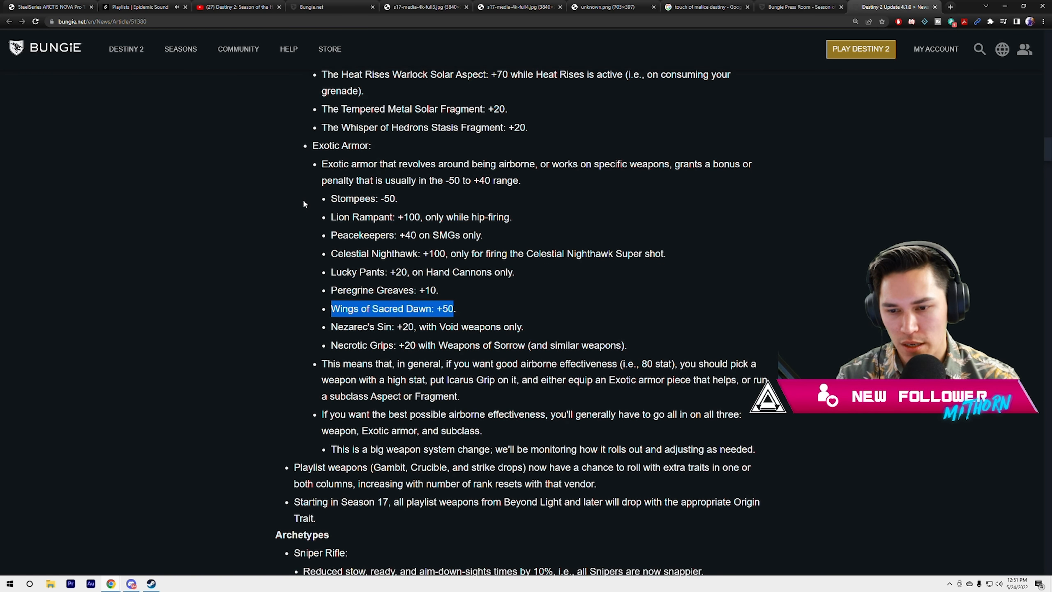
scroll(down, 3)
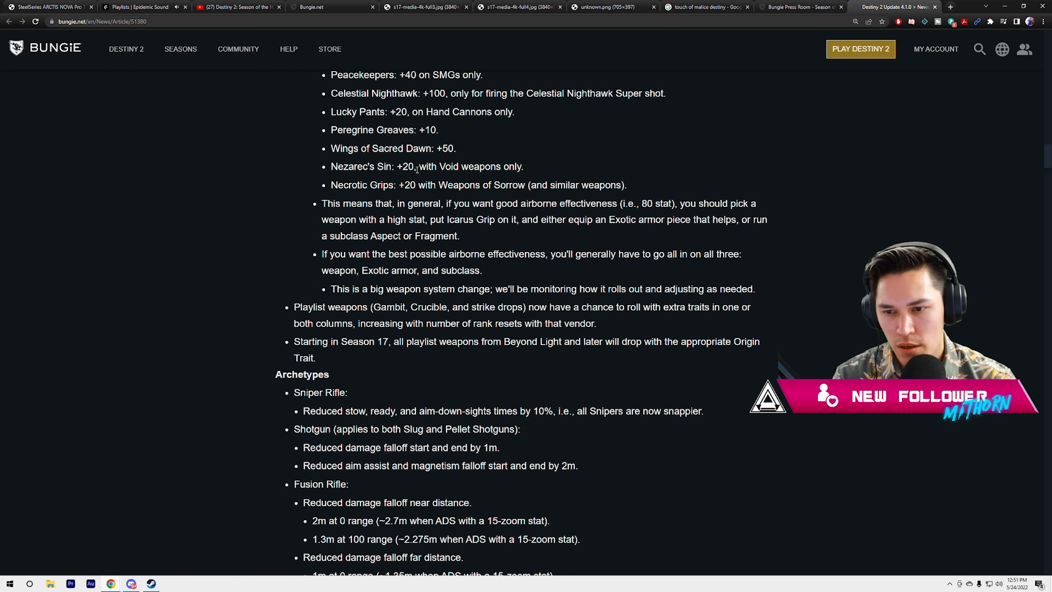
mouse_move(279, 182)
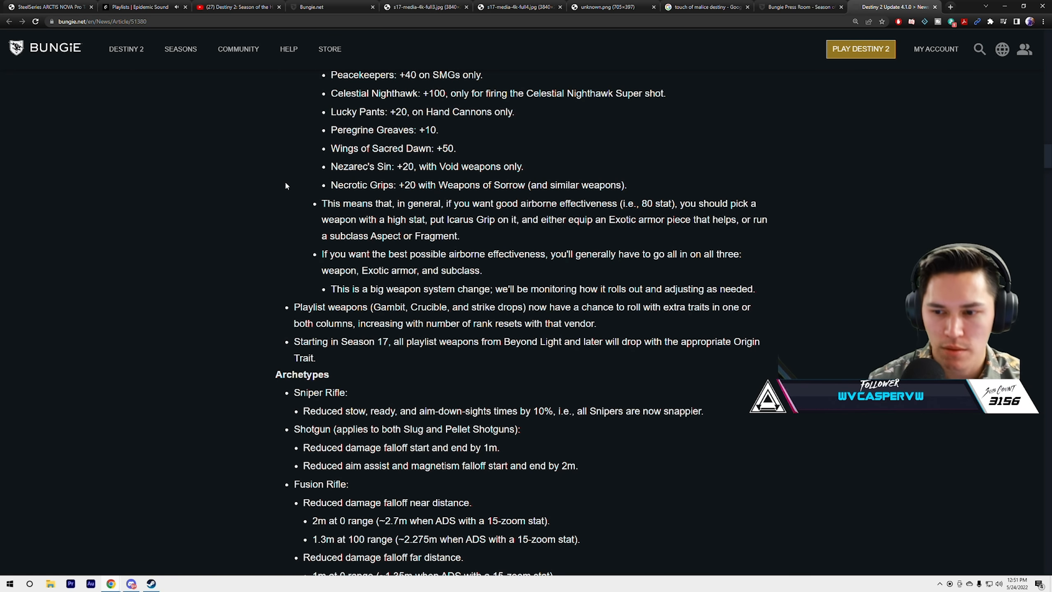
scroll(down, 3)
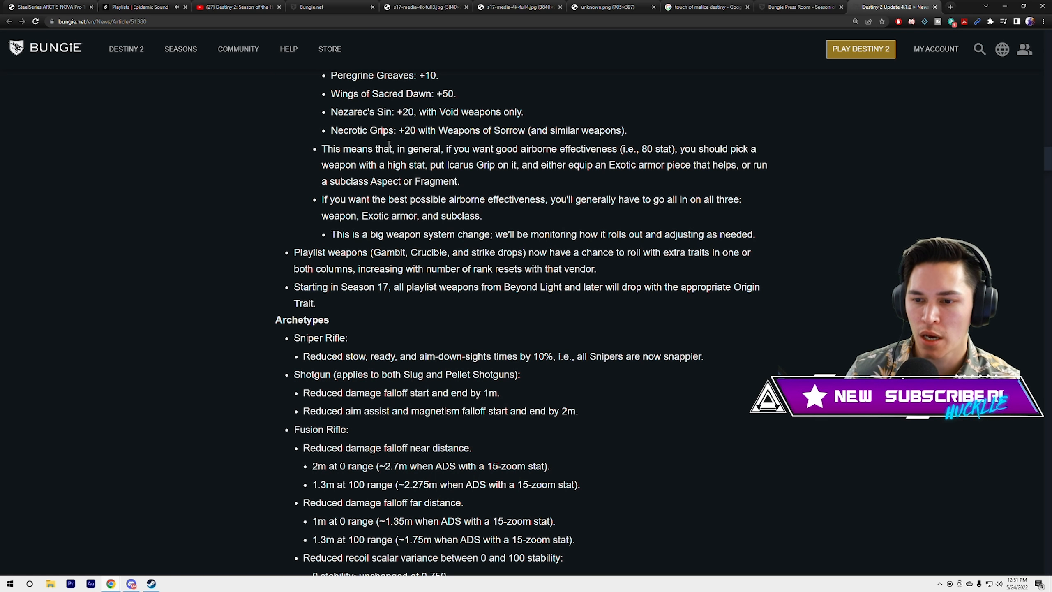
scroll(down, 3)
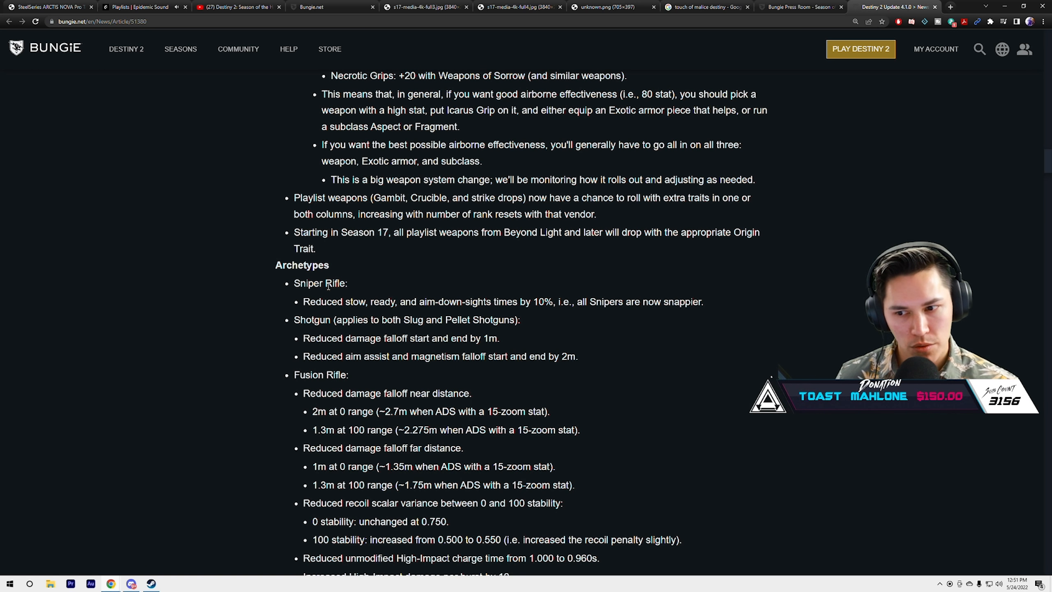
mouse_move(557, 166)
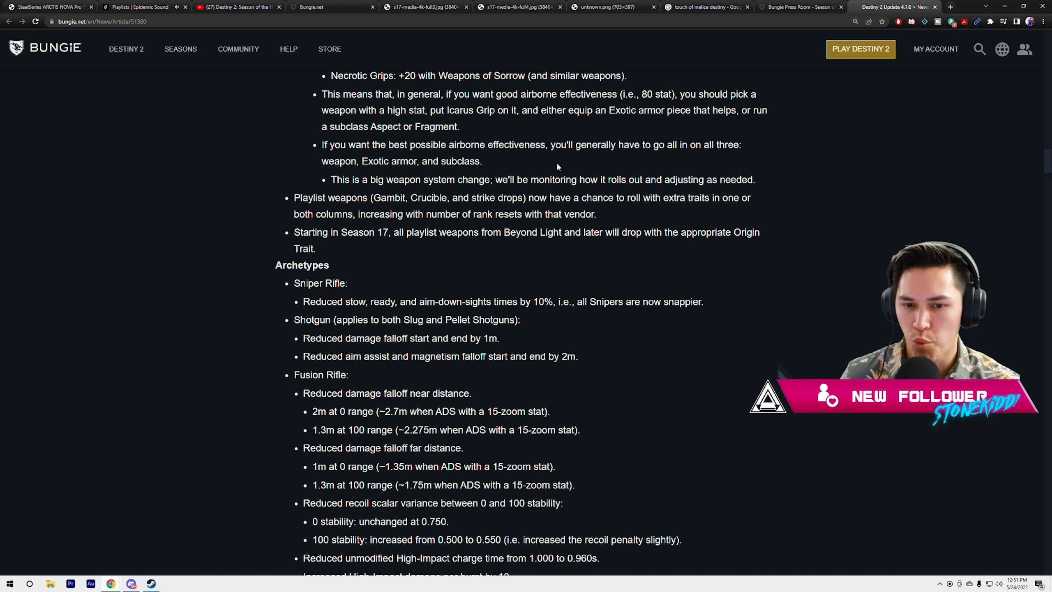
mouse_move(483, 155)
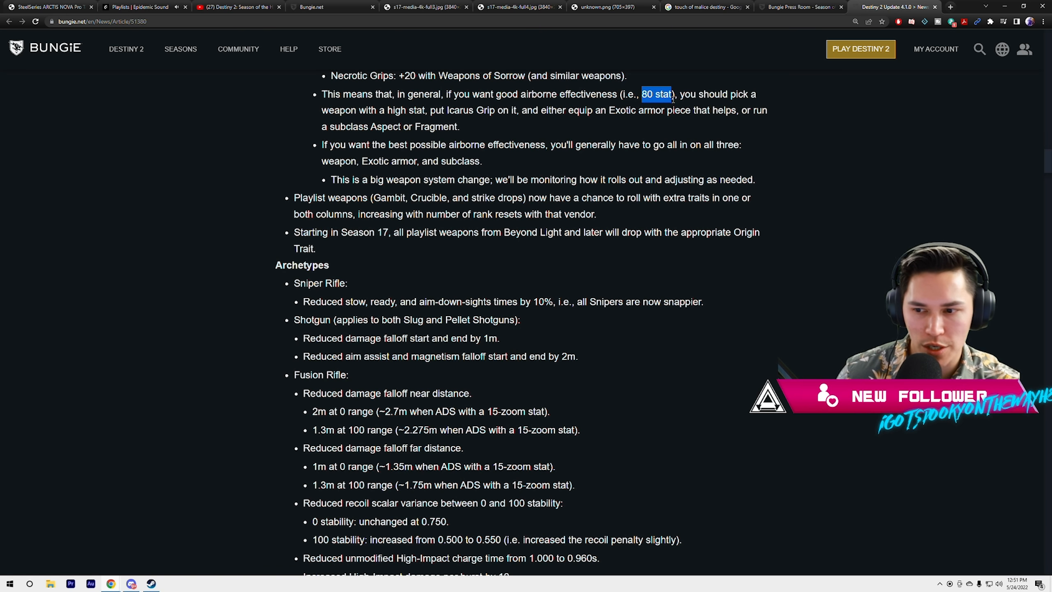
- Read through the Fusion Rifle charge-time changes in the Archetypes section
scroll(down, 3)
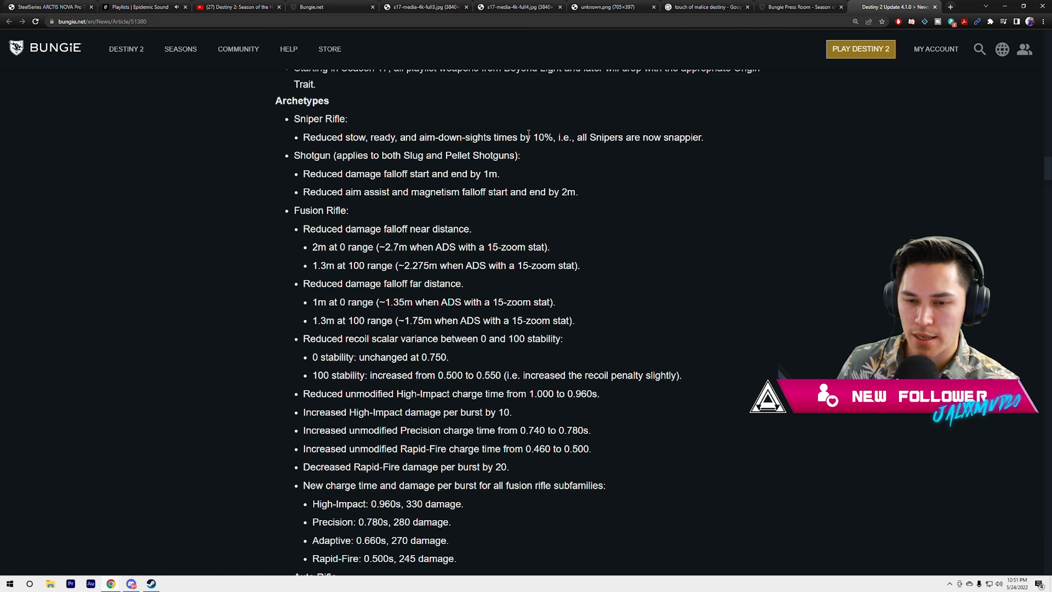
mouse_move(426, 168)
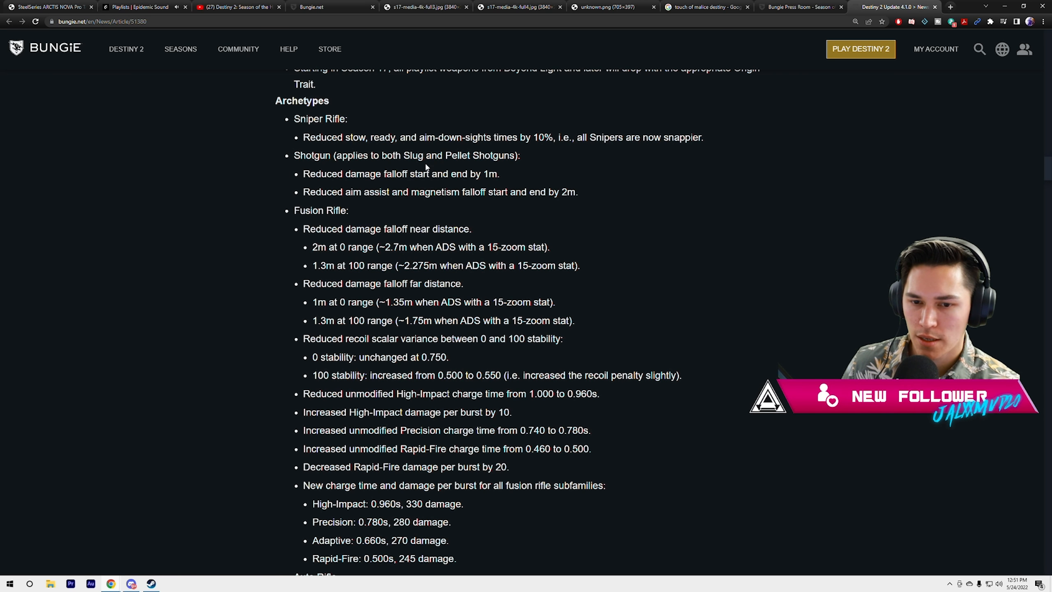
mouse_move(312, 203)
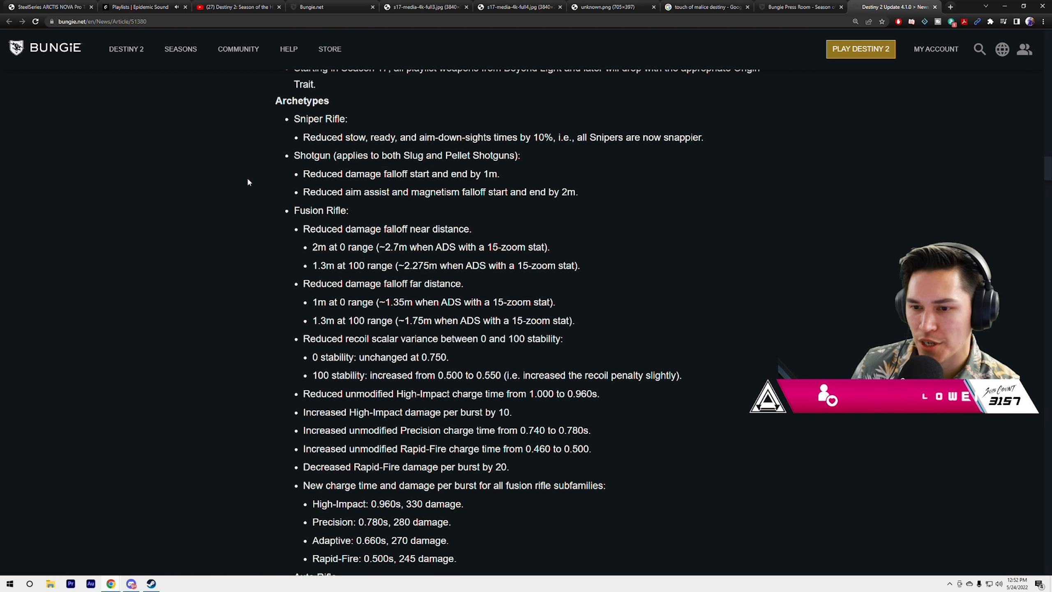
scroll(down, 3)
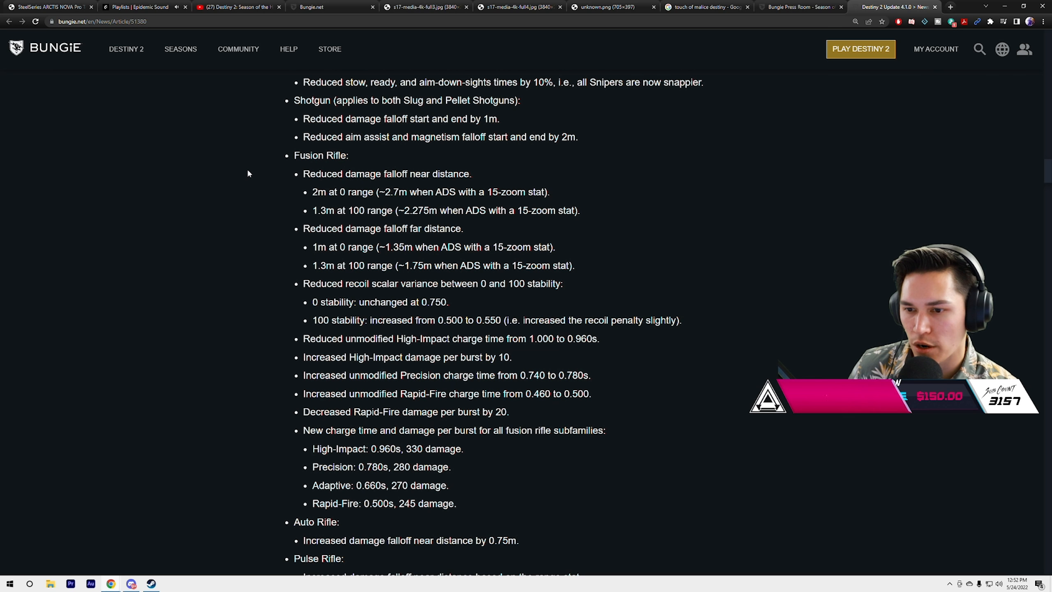
scroll(down, 3)
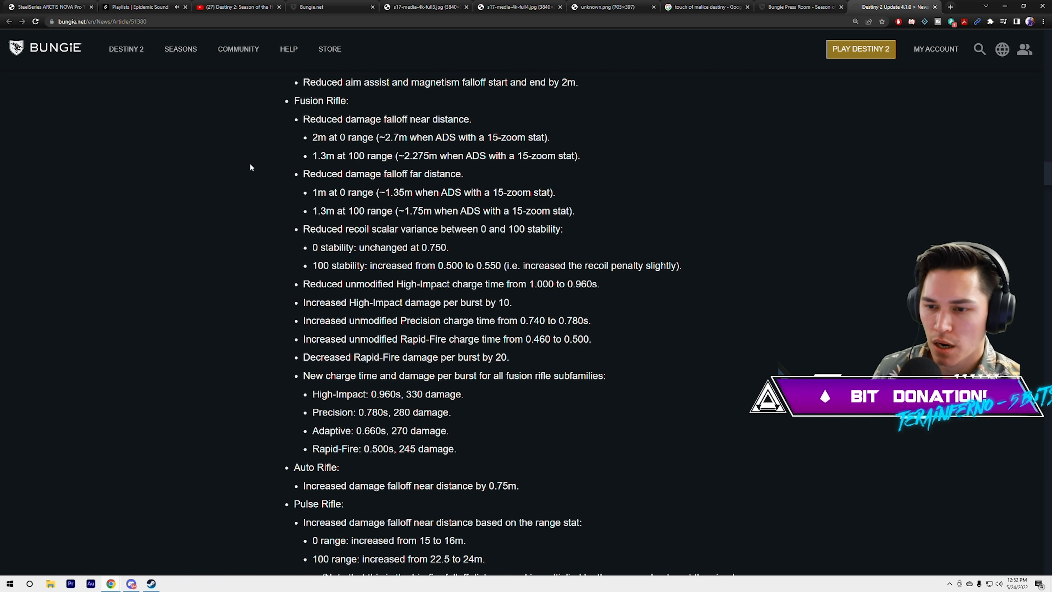
scroll(down, 3)
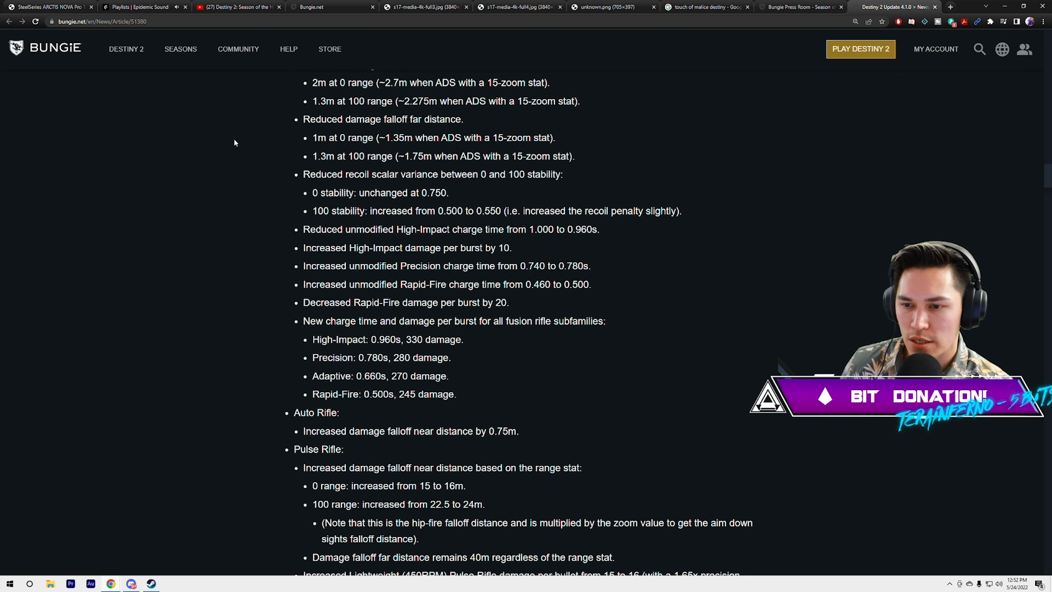
mouse_move(244, 142)
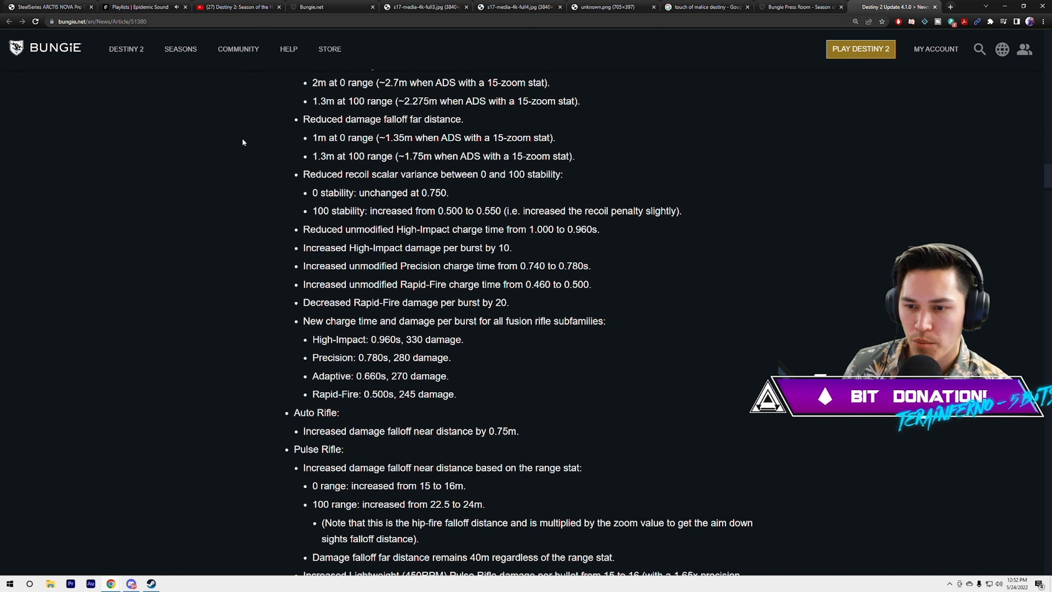
scroll(down, 3)
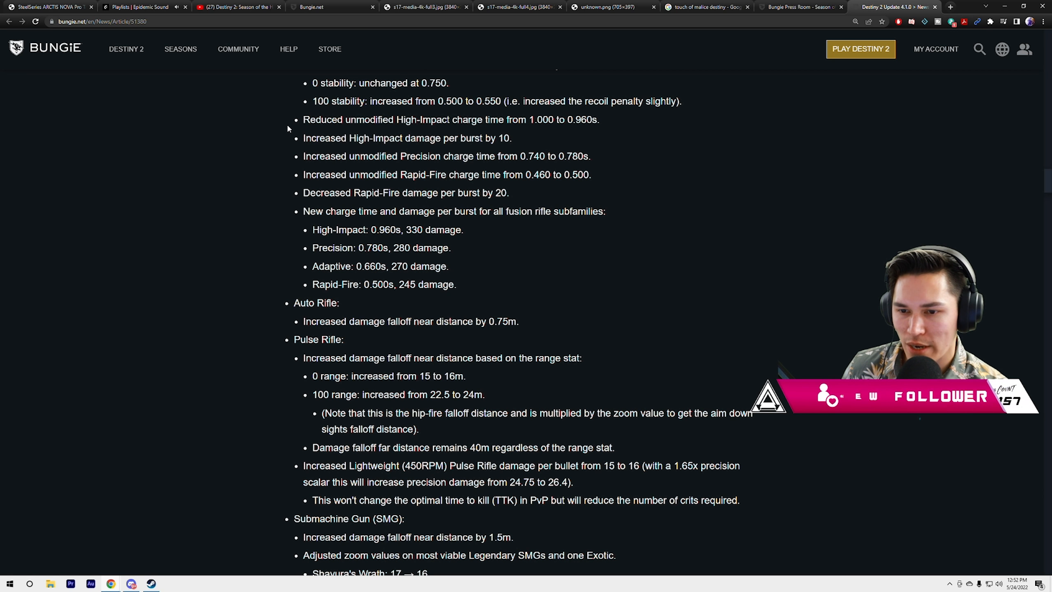
- Highlight the High-Impact damage fusion rifle note and move on to the Auto Rifle and Pulse Rifle notes
scroll(down, 3)
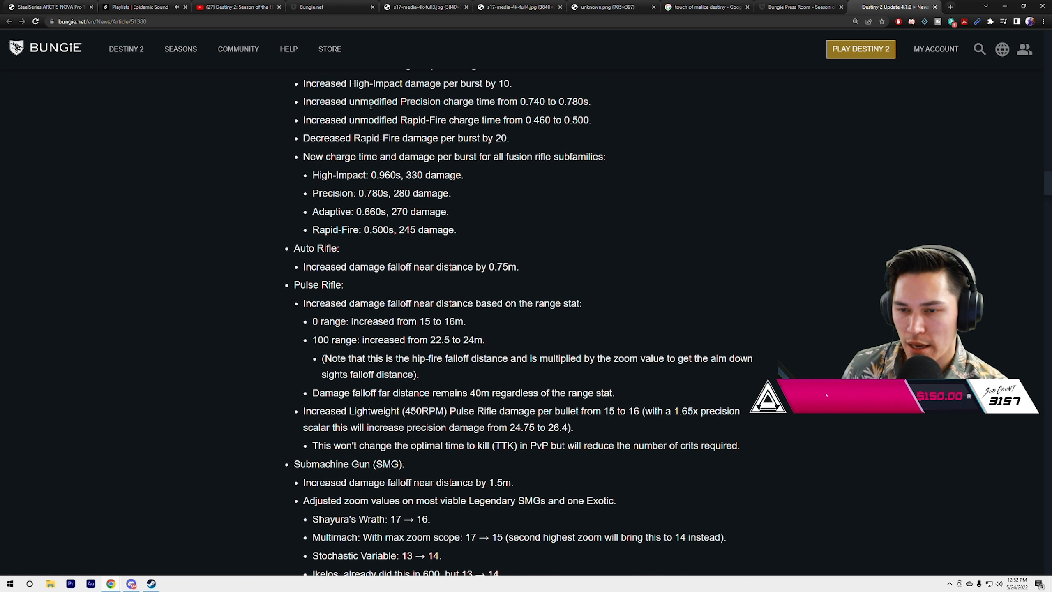
drag(350, 101, 471, 101)
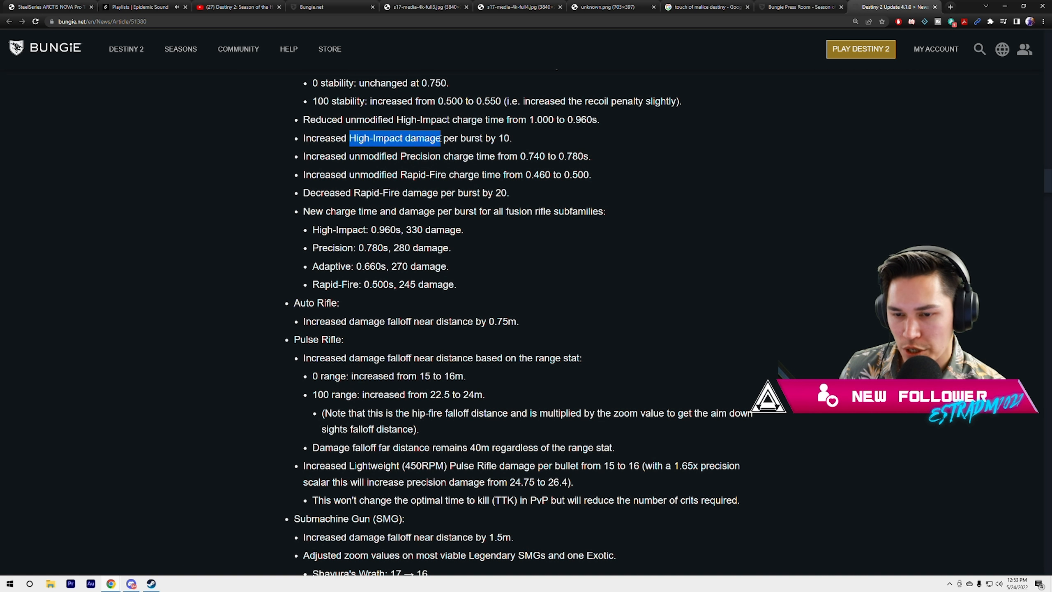
scroll(down, 3)
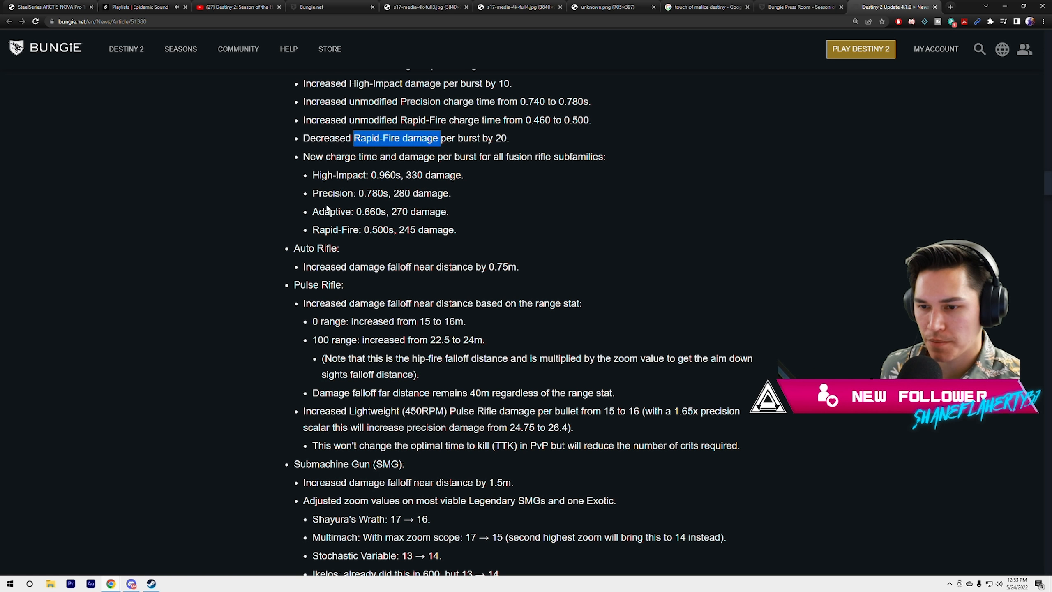
scroll(down, 3)
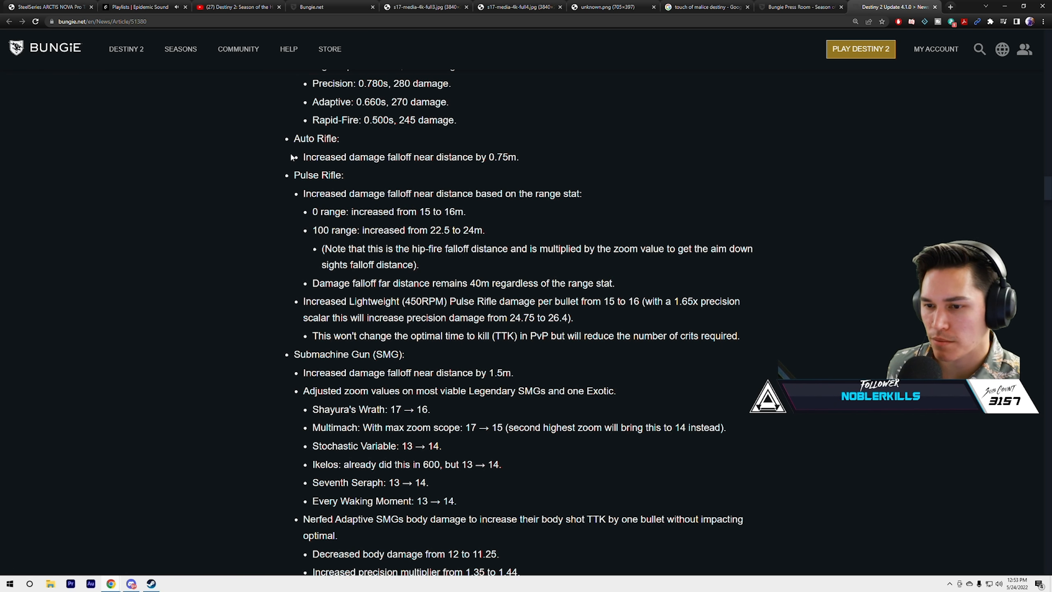
- Enlarge the page text and highlight the Lightweight Pulse Rifle damage note
scroll(down, 3)
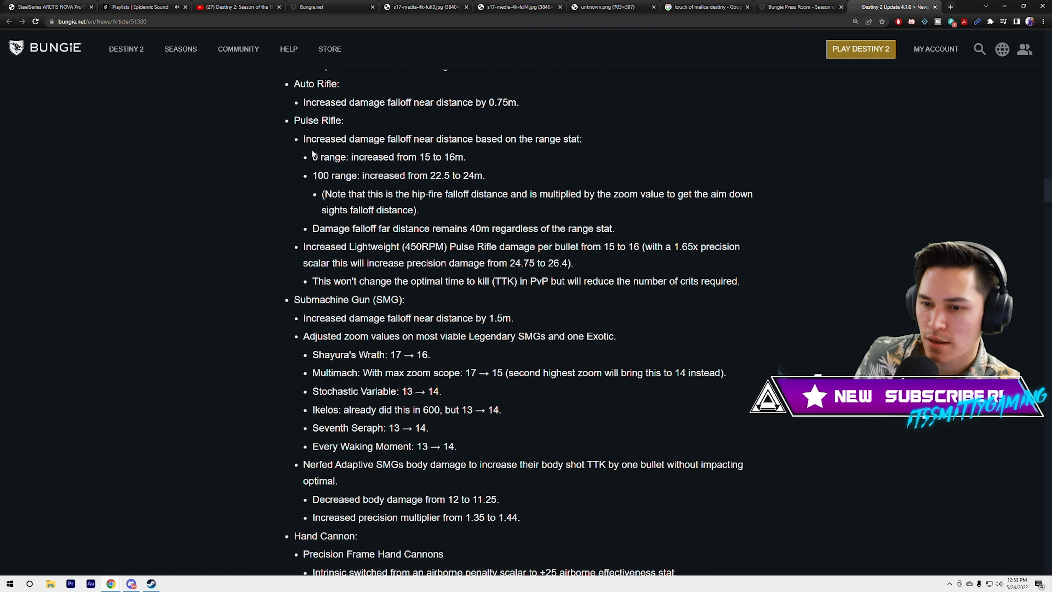
scroll(down, 3)
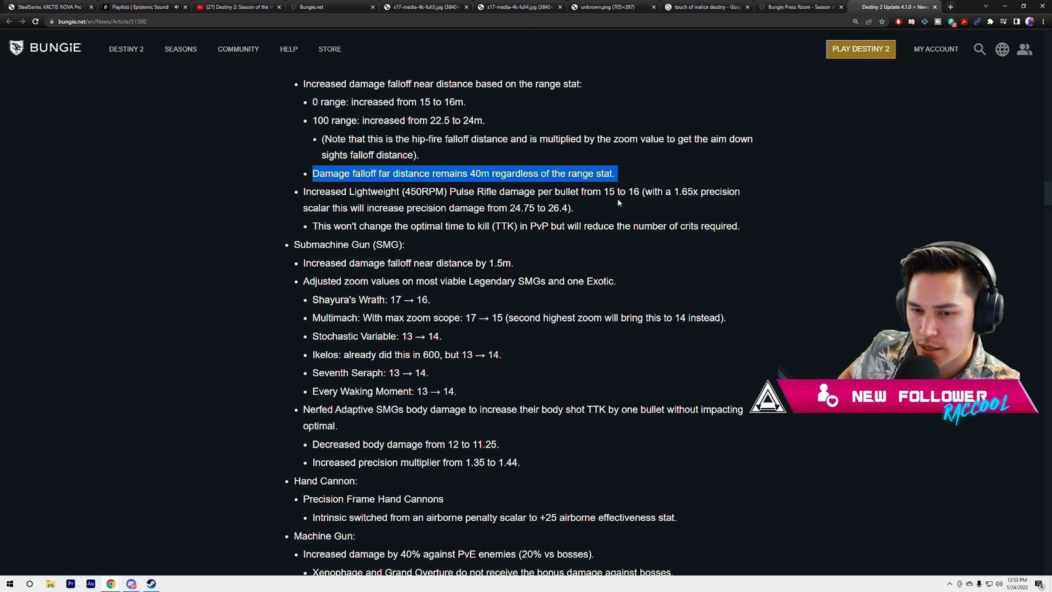
key(ctrl+plus)
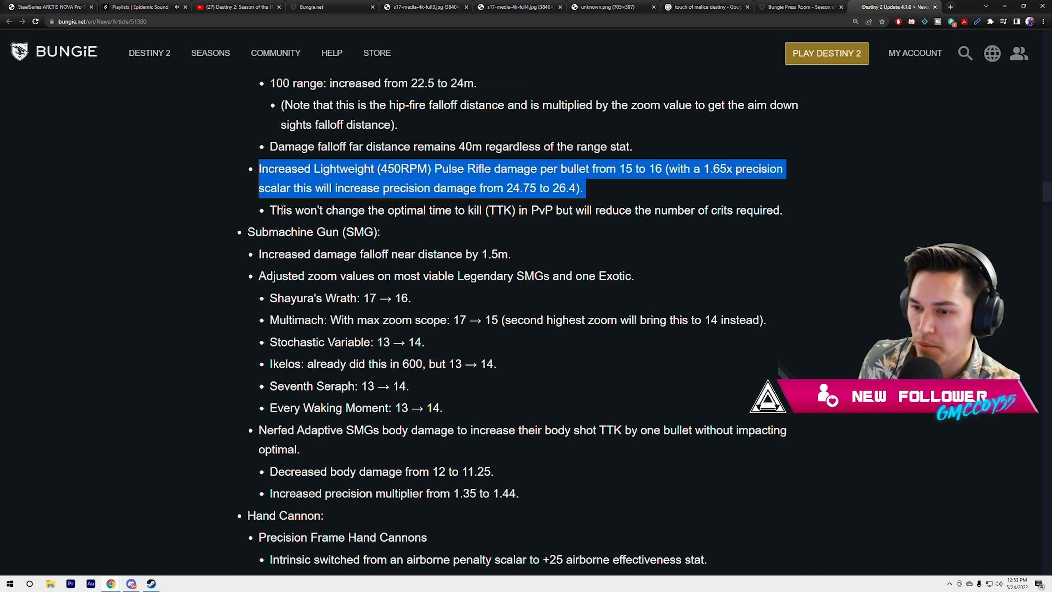
scroll(down, 3)
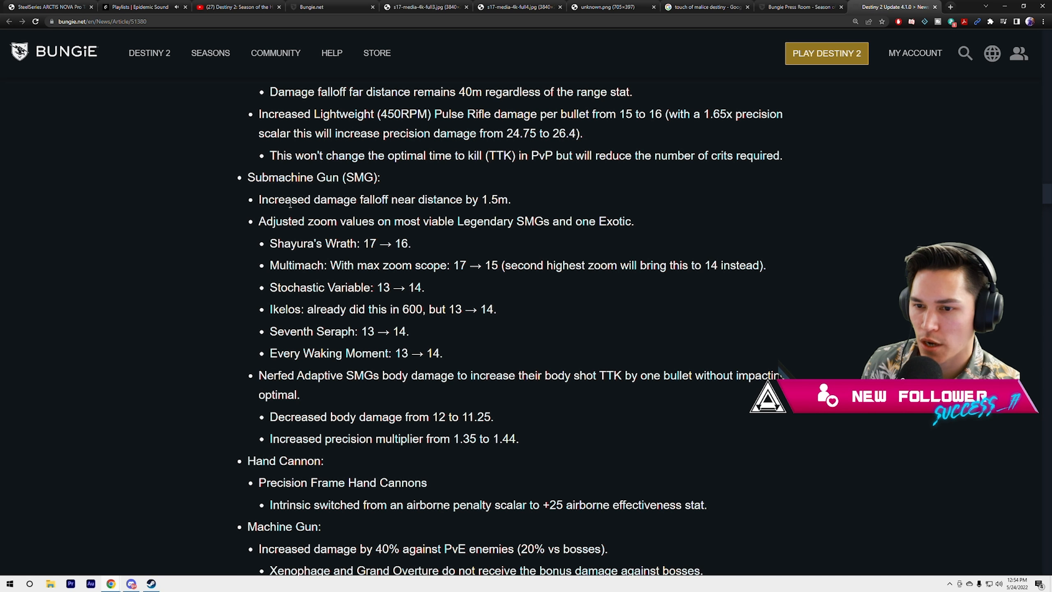
drag(258, 114, 411, 114)
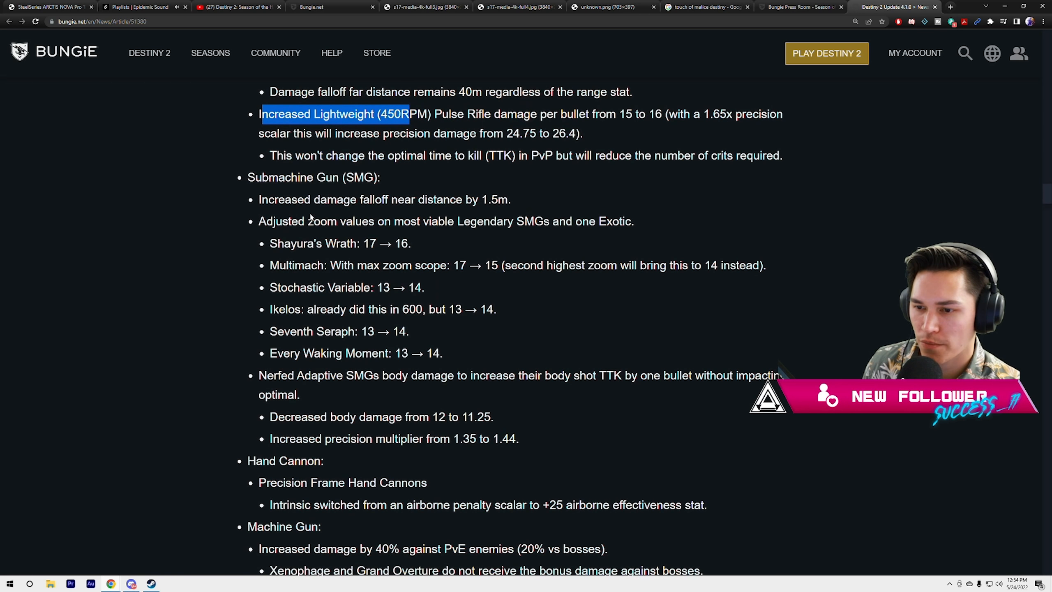
- Read the Submachine Gun changes, highlighting the first three SMG zoom value adjustments
scroll(down, 3)
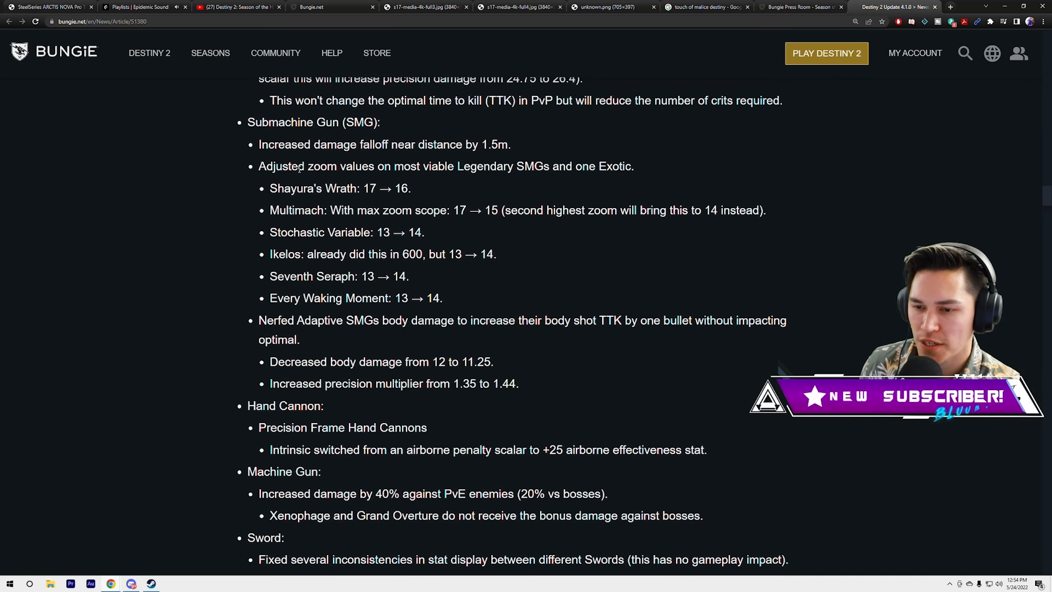
drag(269, 189, 425, 233)
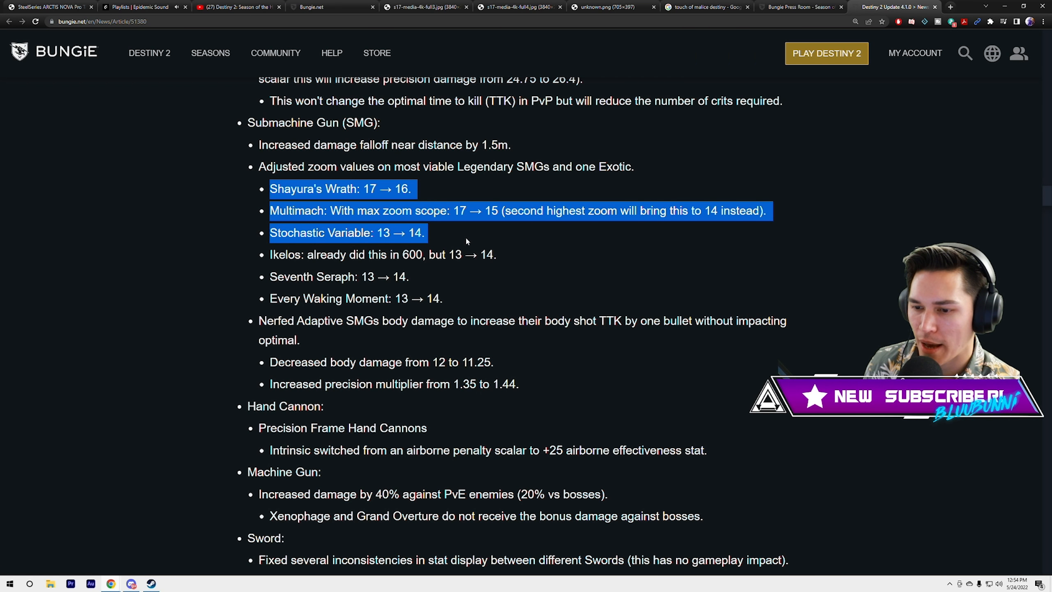
scroll(down, 3)
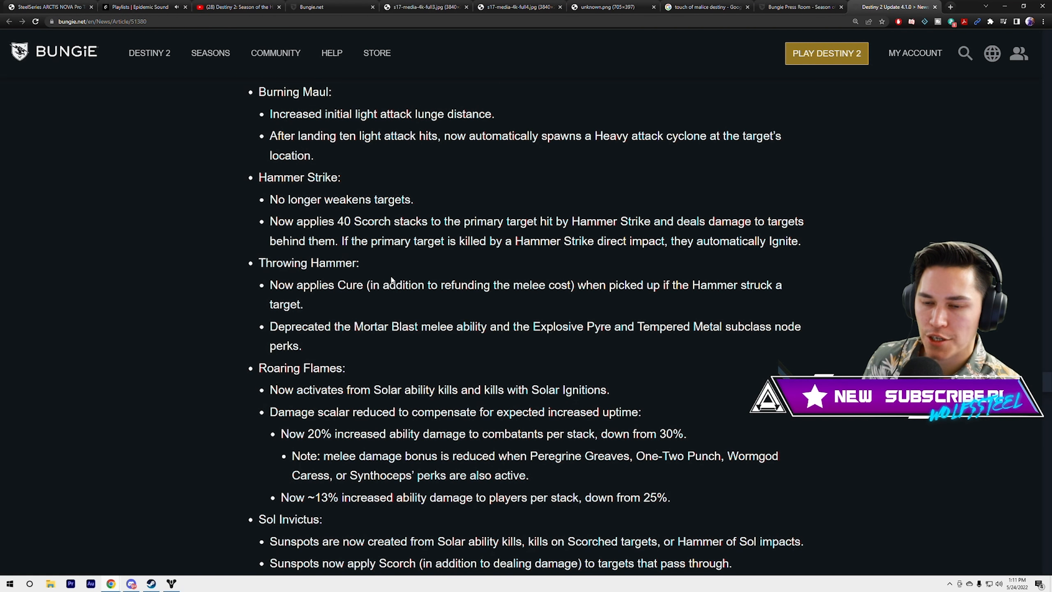
- Skim quickly through Solar 3.0 and New Light sections to the Warlock Dawnblade notes on Celestial Fire and Heat Rises
scroll(down, 3)
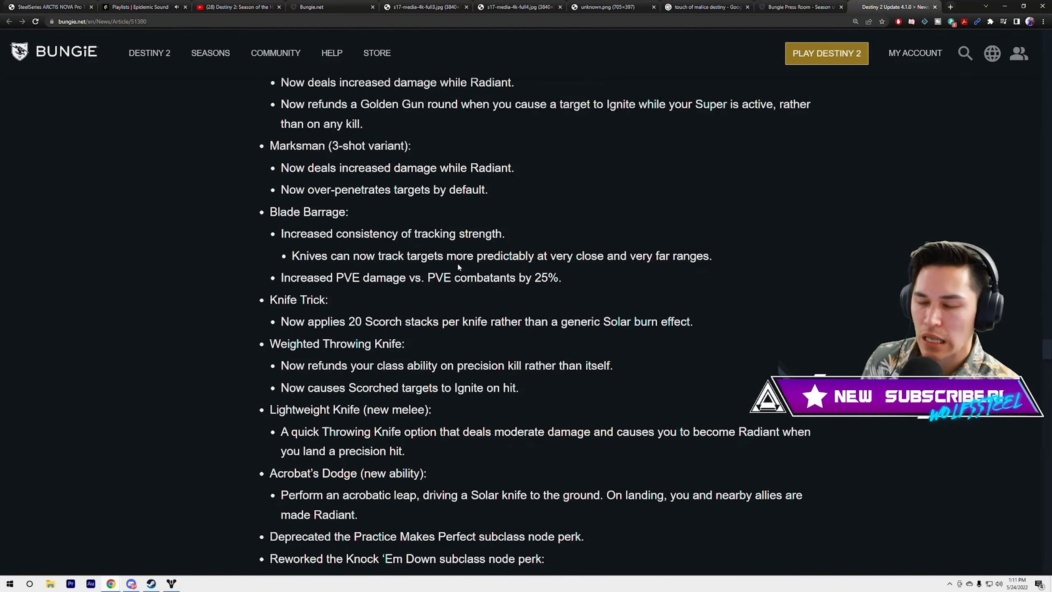
scroll(down, 3)
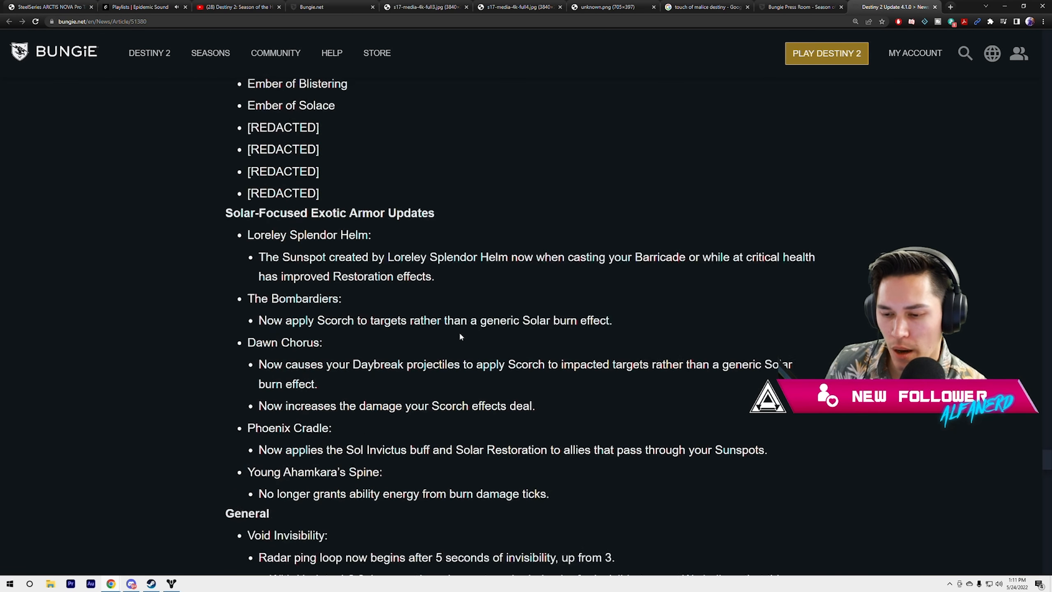
scroll(down, 3)
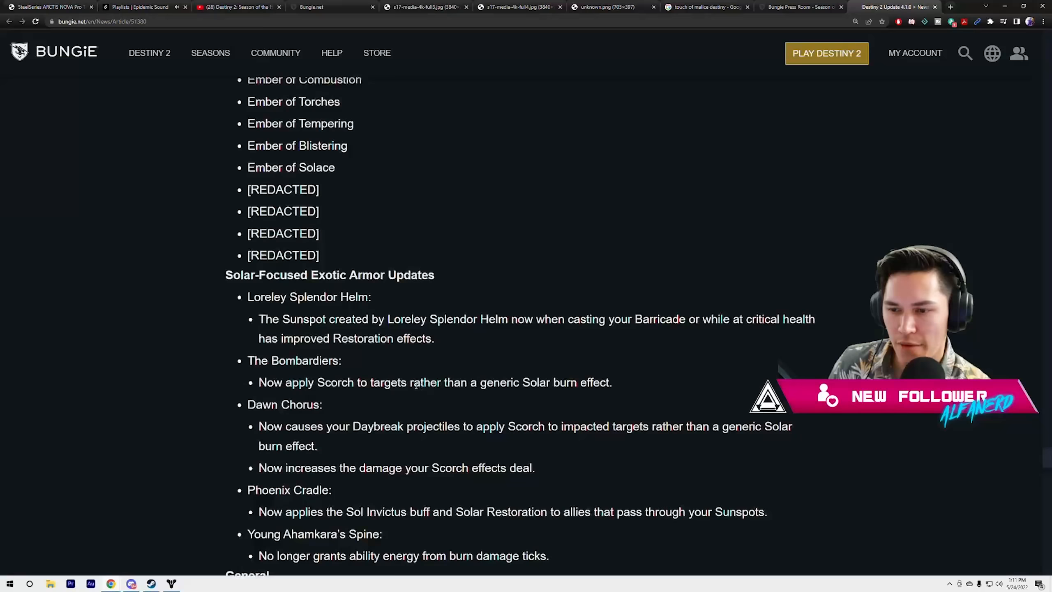
scroll(down, 3)
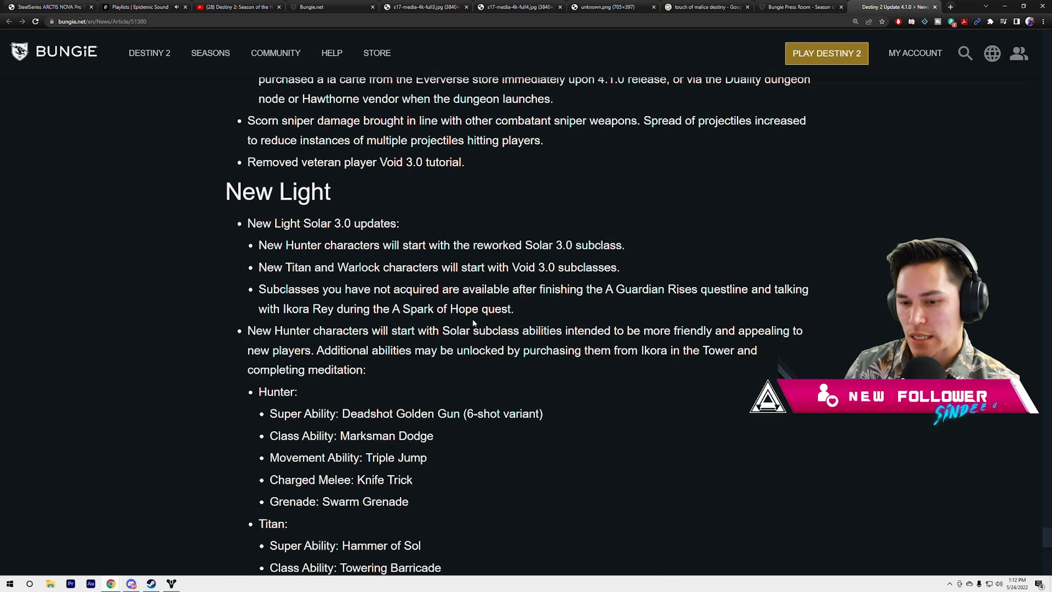
scroll(down, 3)
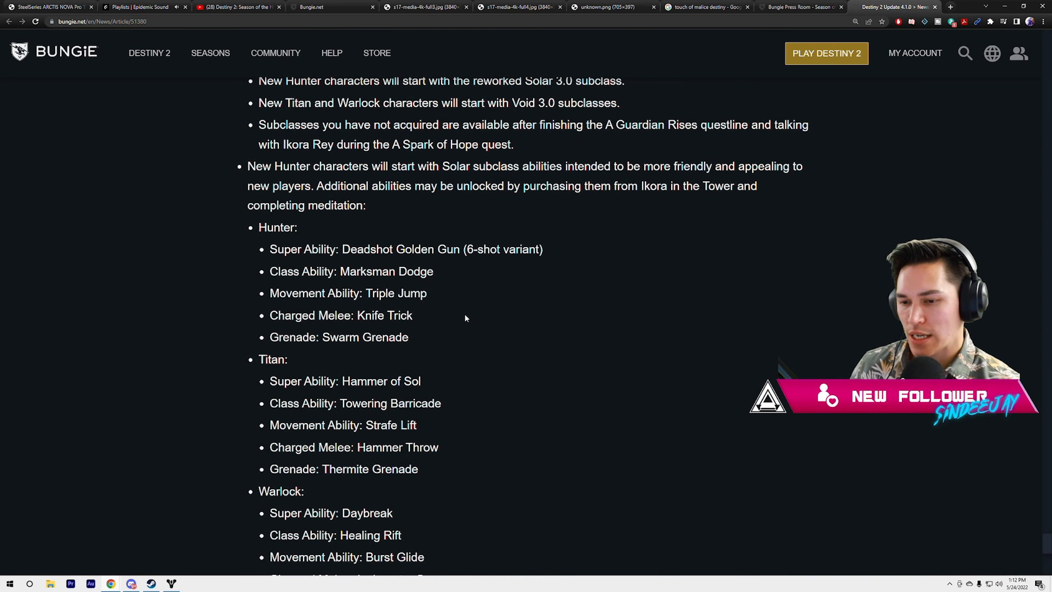
scroll(down, 3)
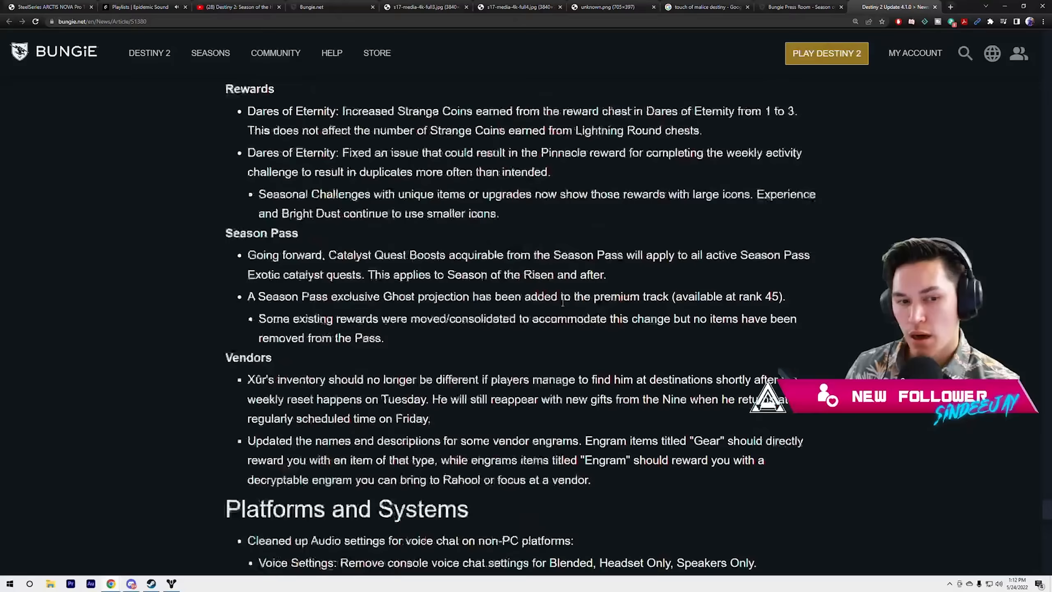
scroll(down, 3)
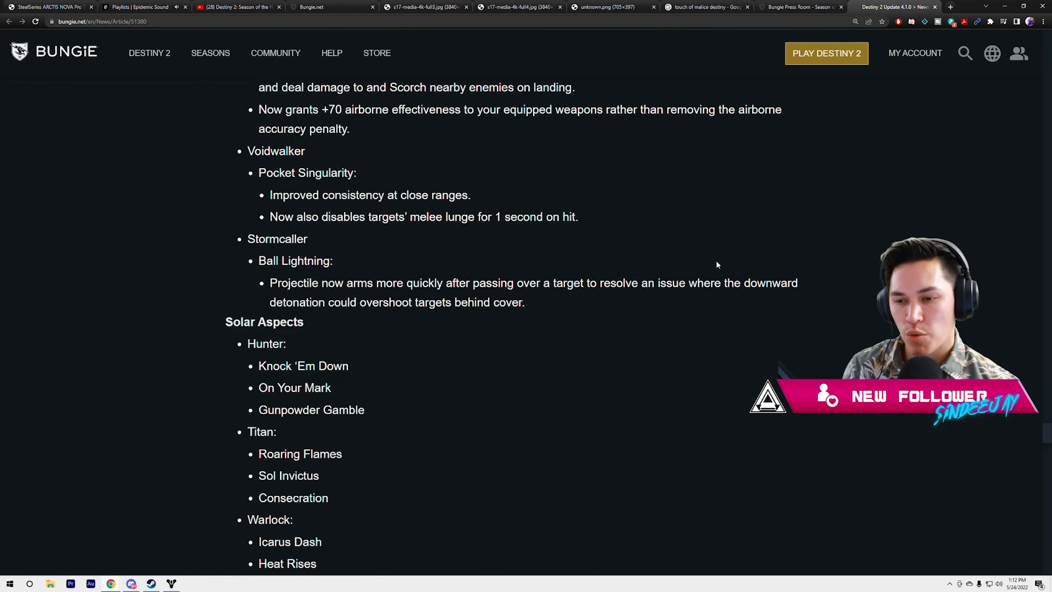
scroll(up, 3)
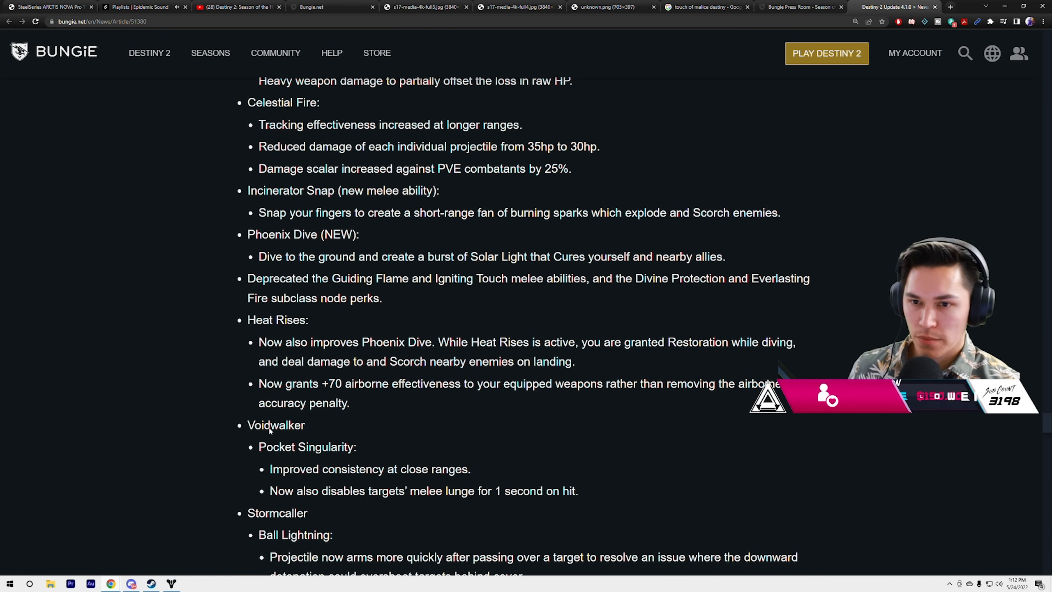